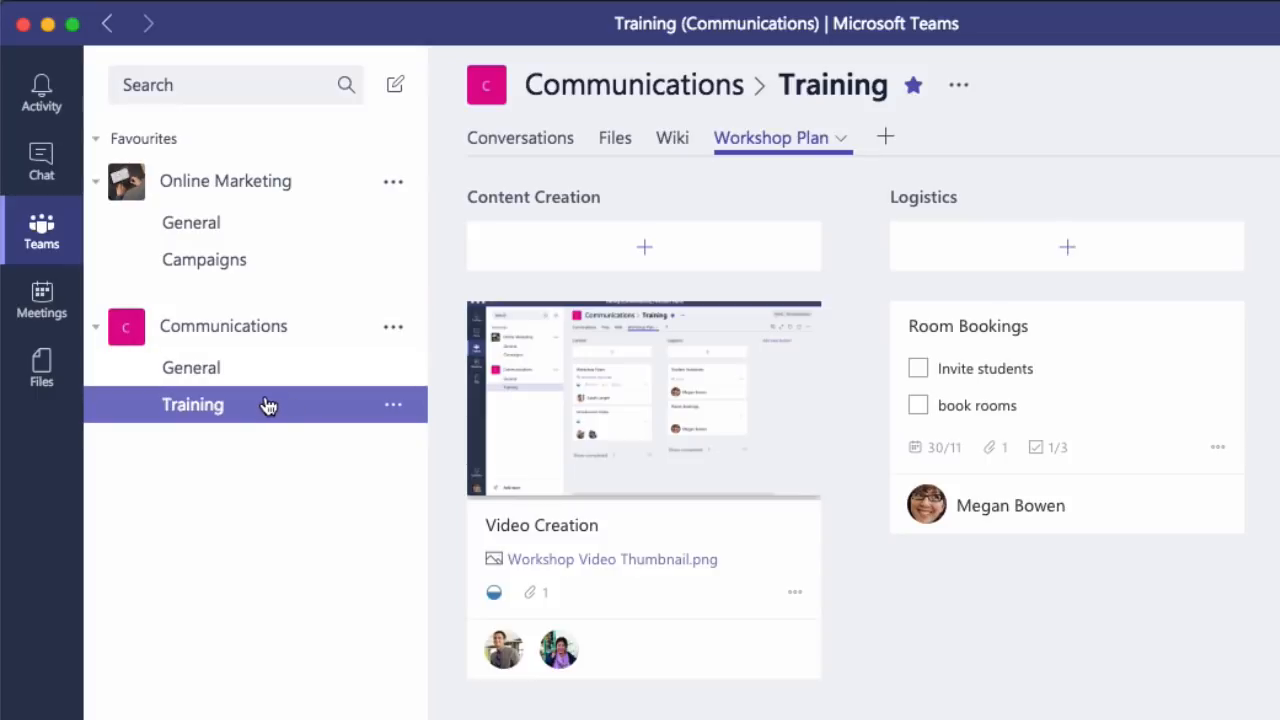
mouse_move(388, 260)
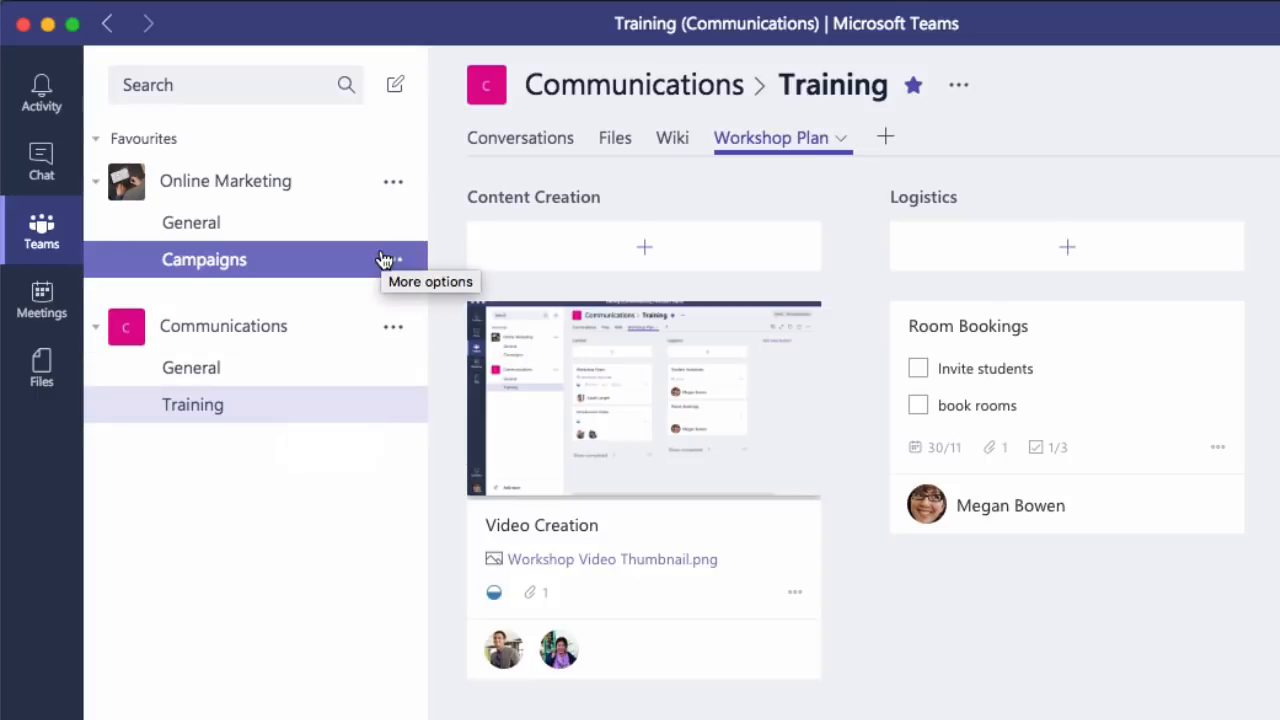
mouse_move(796, 180)
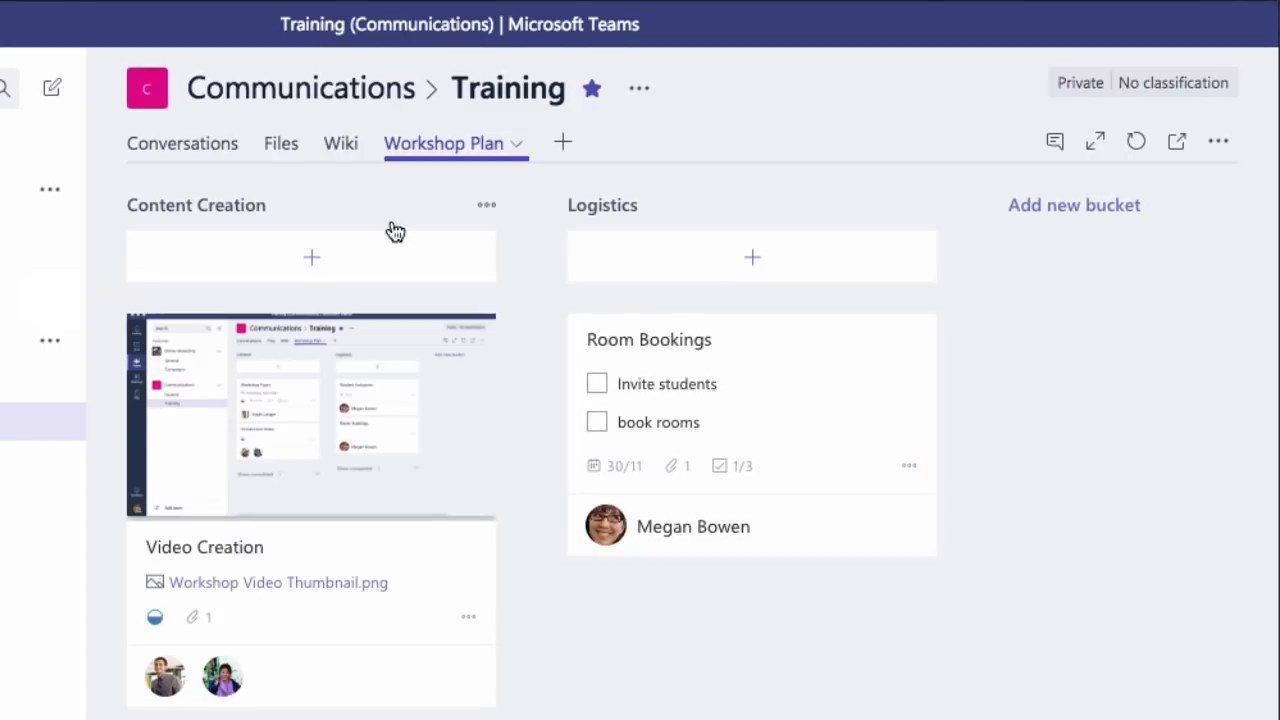
mouse_move(424, 190)
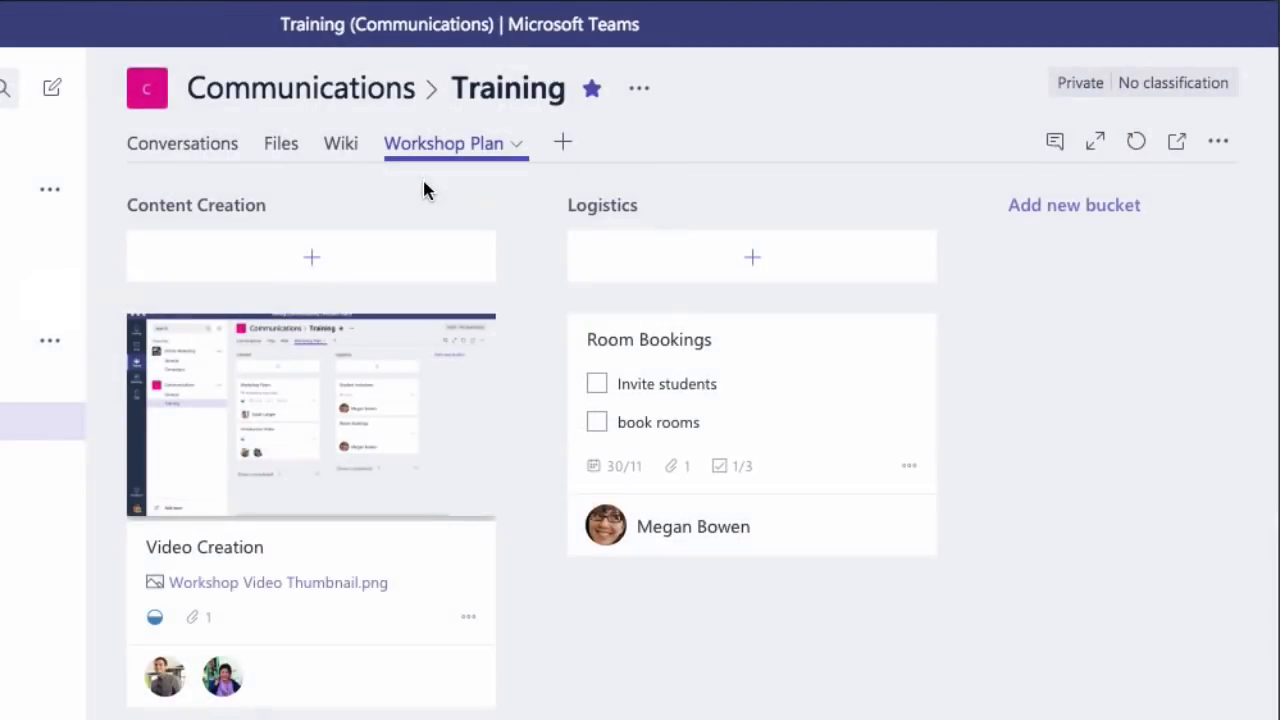
View the Training channel's shared files
left_click(280, 144)
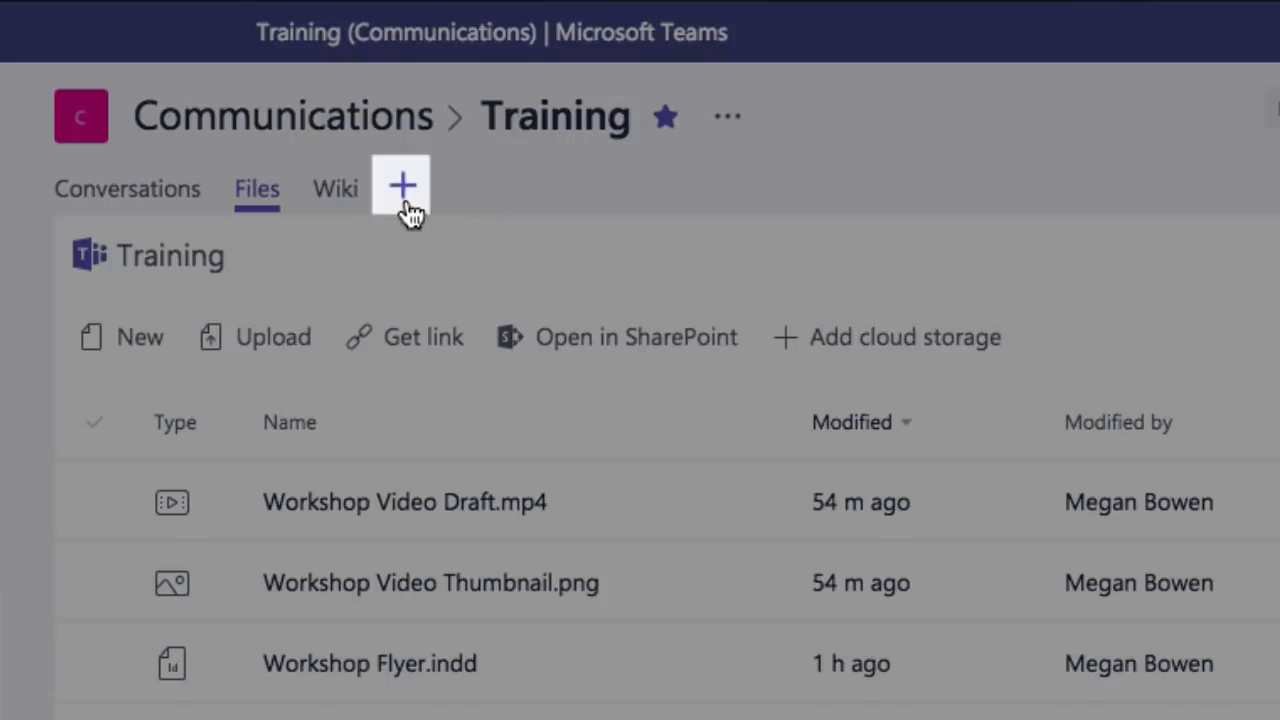
Add a Planner tab to the channel, naming the new plan 'Workshop Plan'
left_click(400, 188)
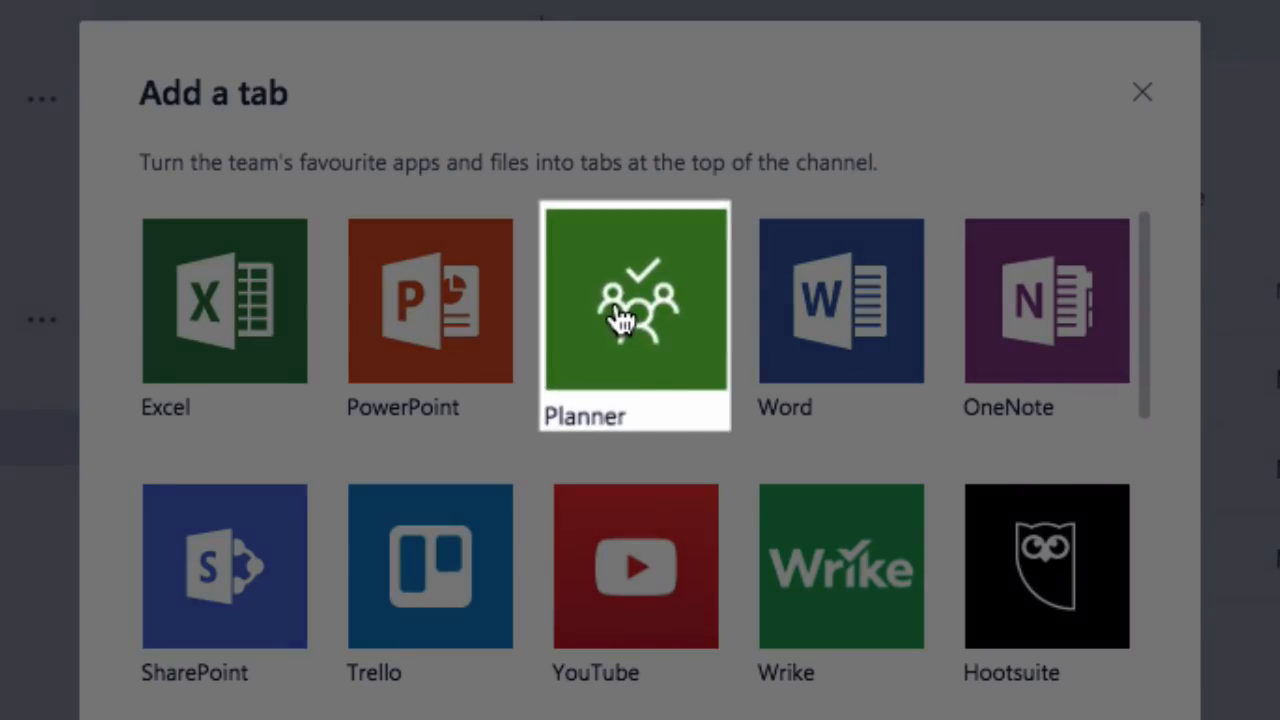
left_click(636, 300)
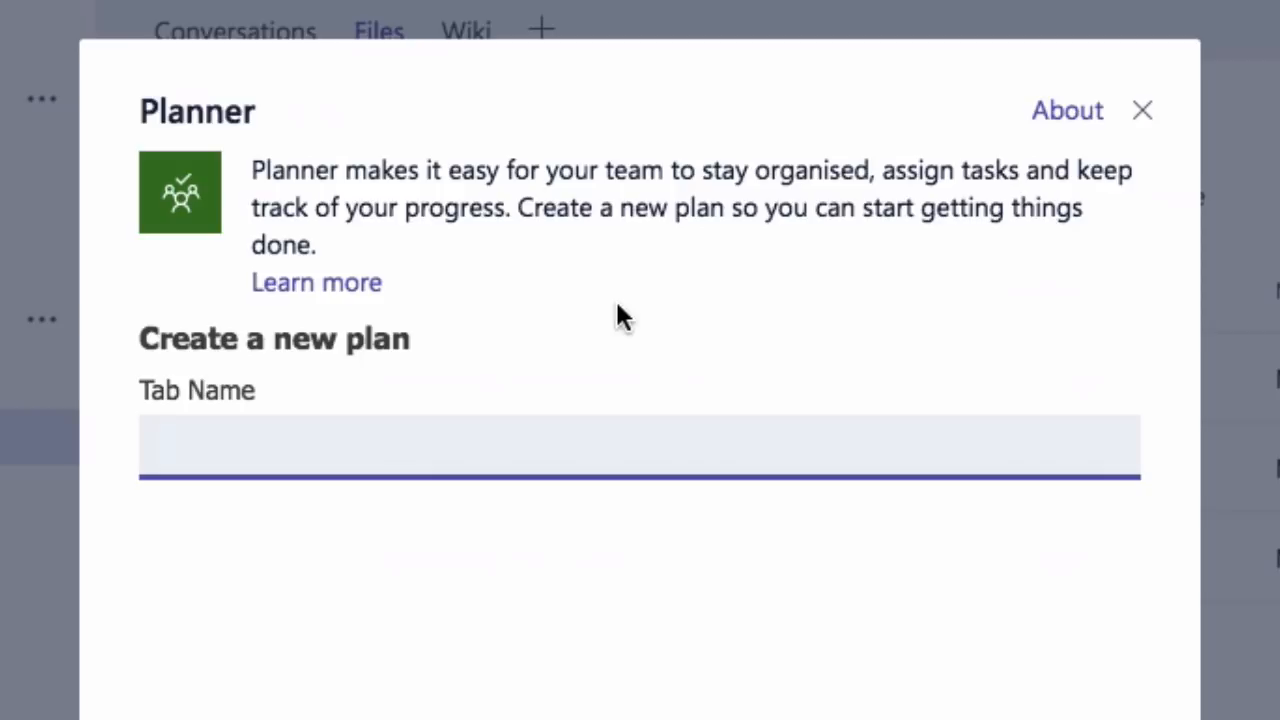
type("w")
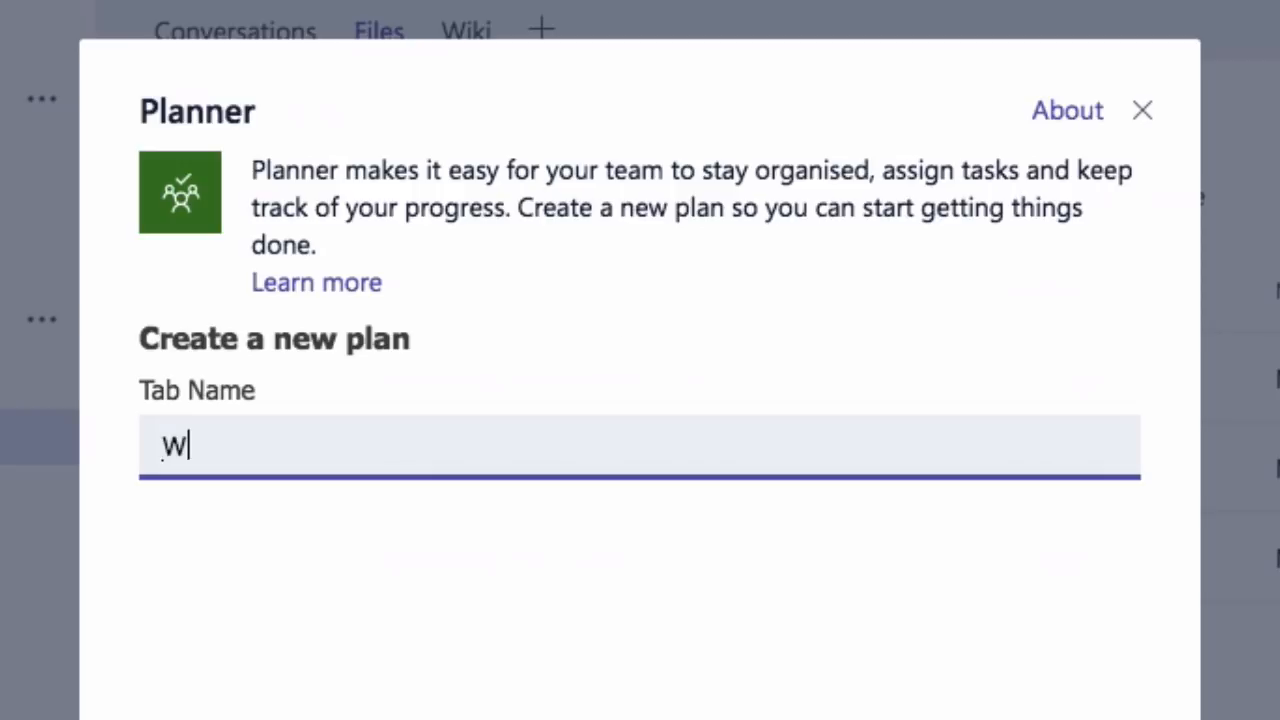
type("orkshop P")
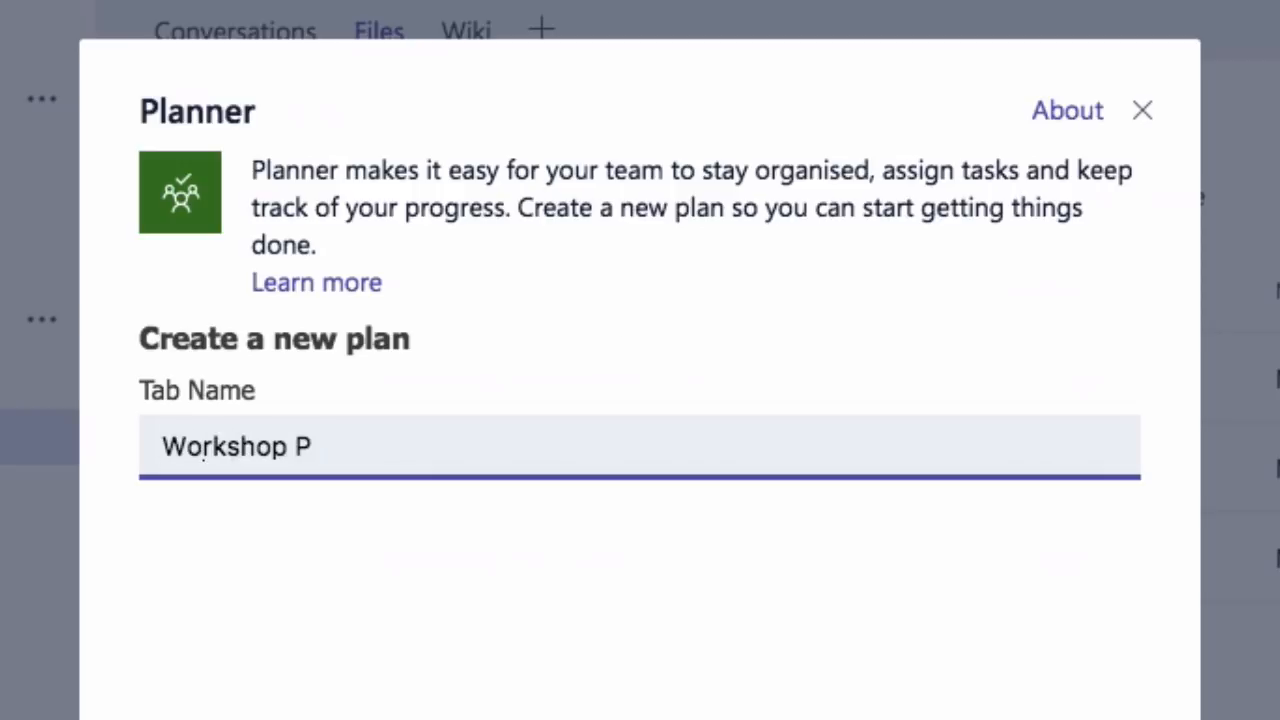
type("lan")
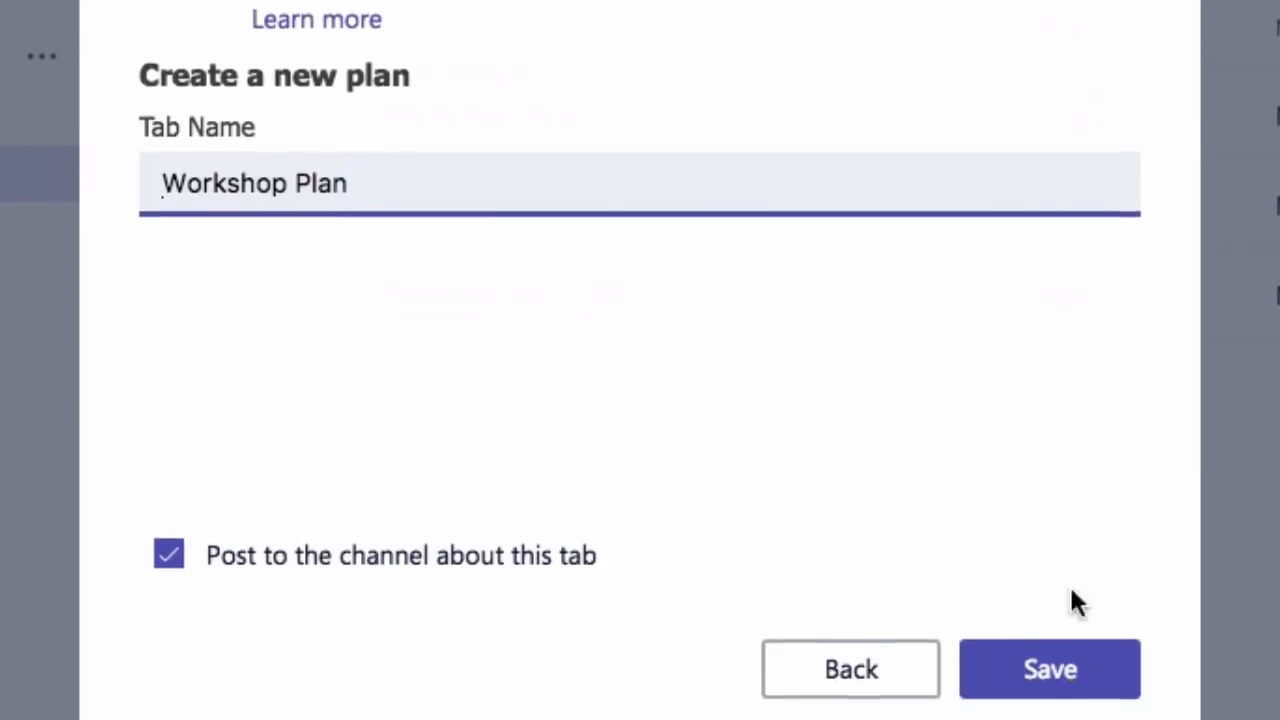
Save the Workshop Plan board and rename its To do bucket to 'Content Creation'
left_click(1048, 668)
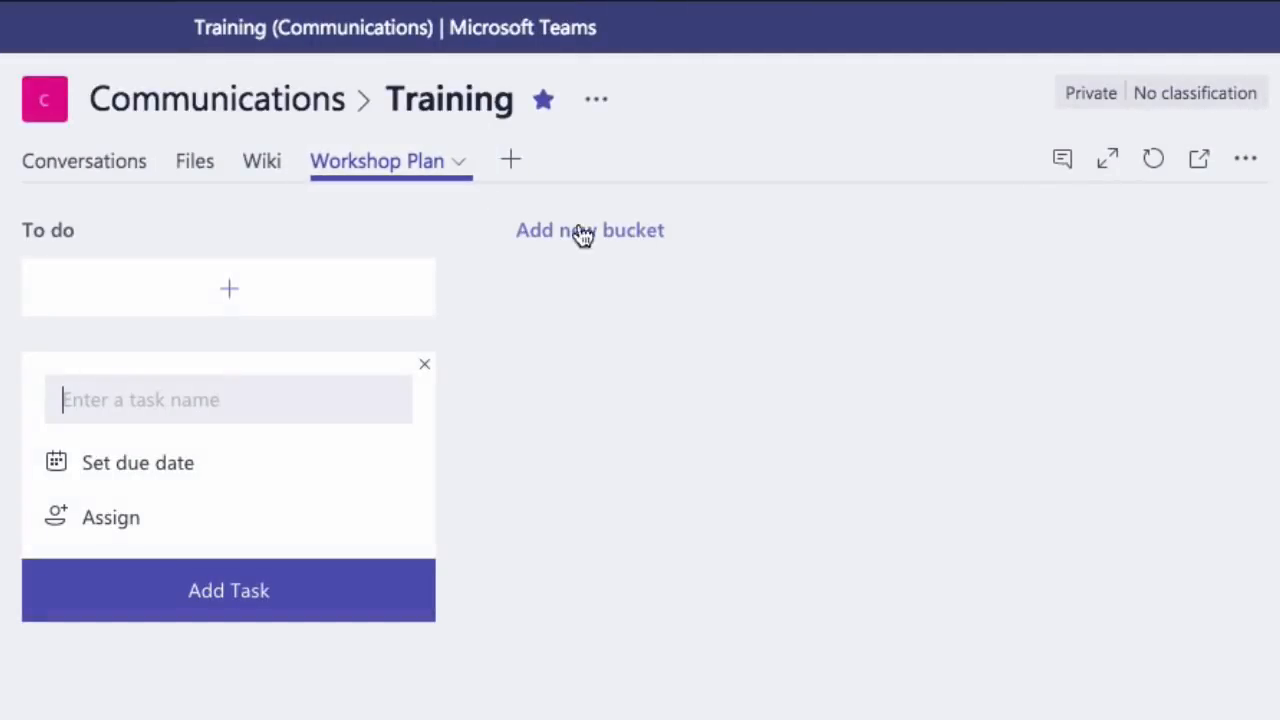
mouse_move(124, 244)
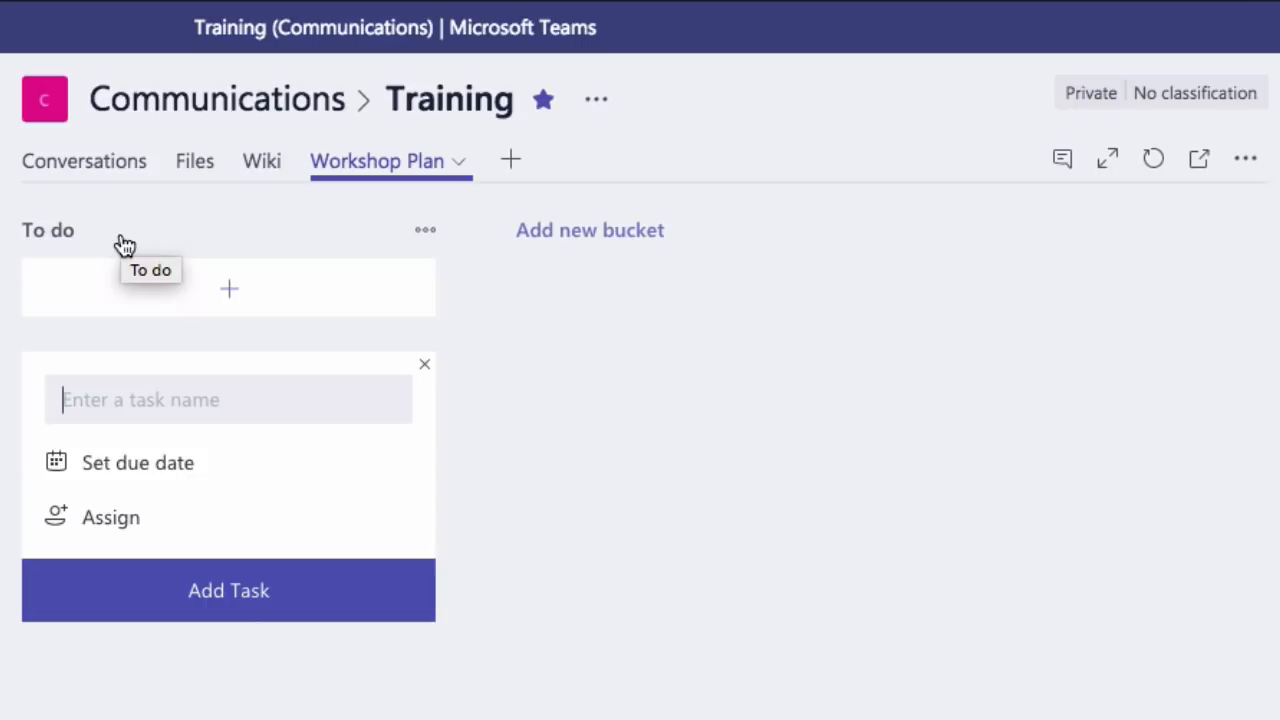
mouse_move(104, 244)
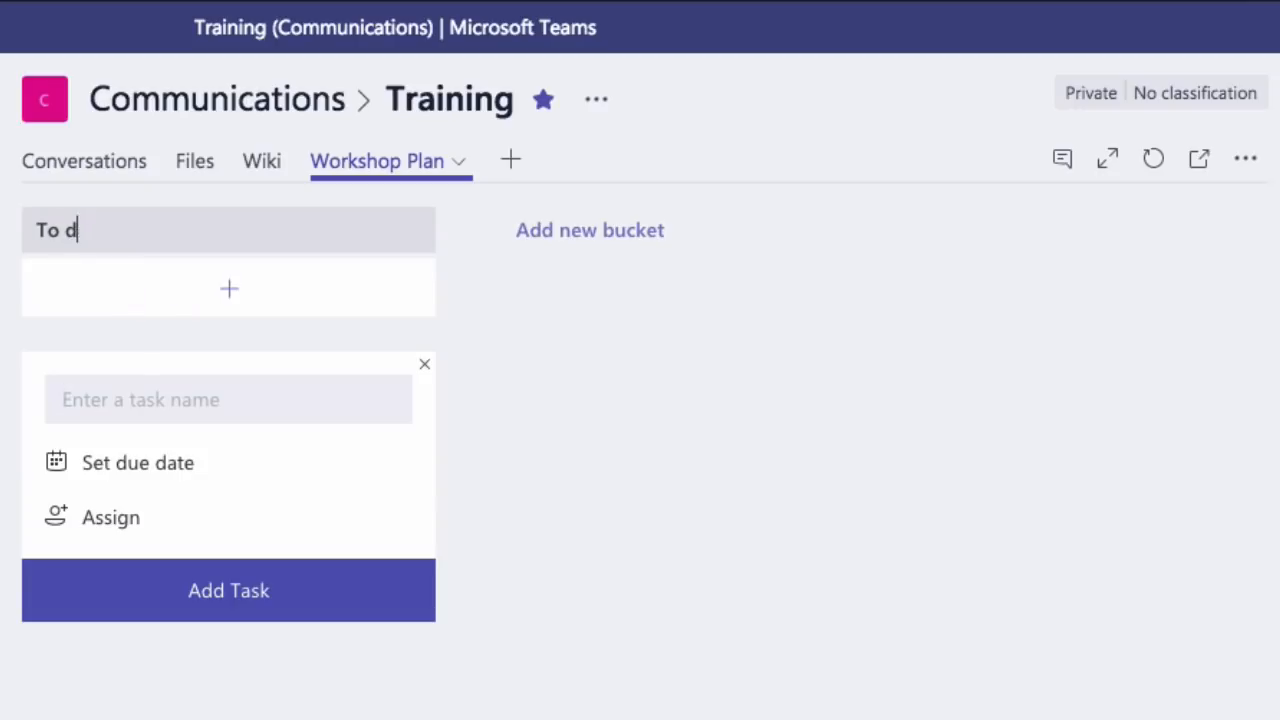
type("Content")
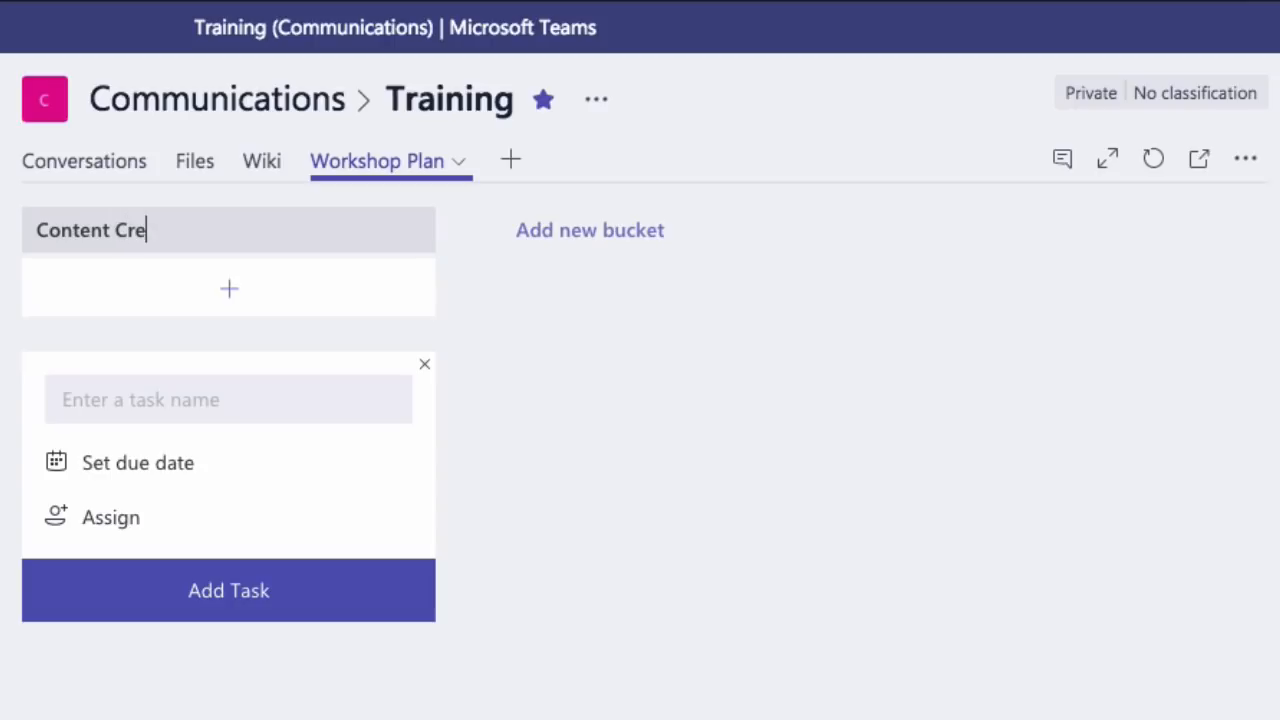
type("ation")
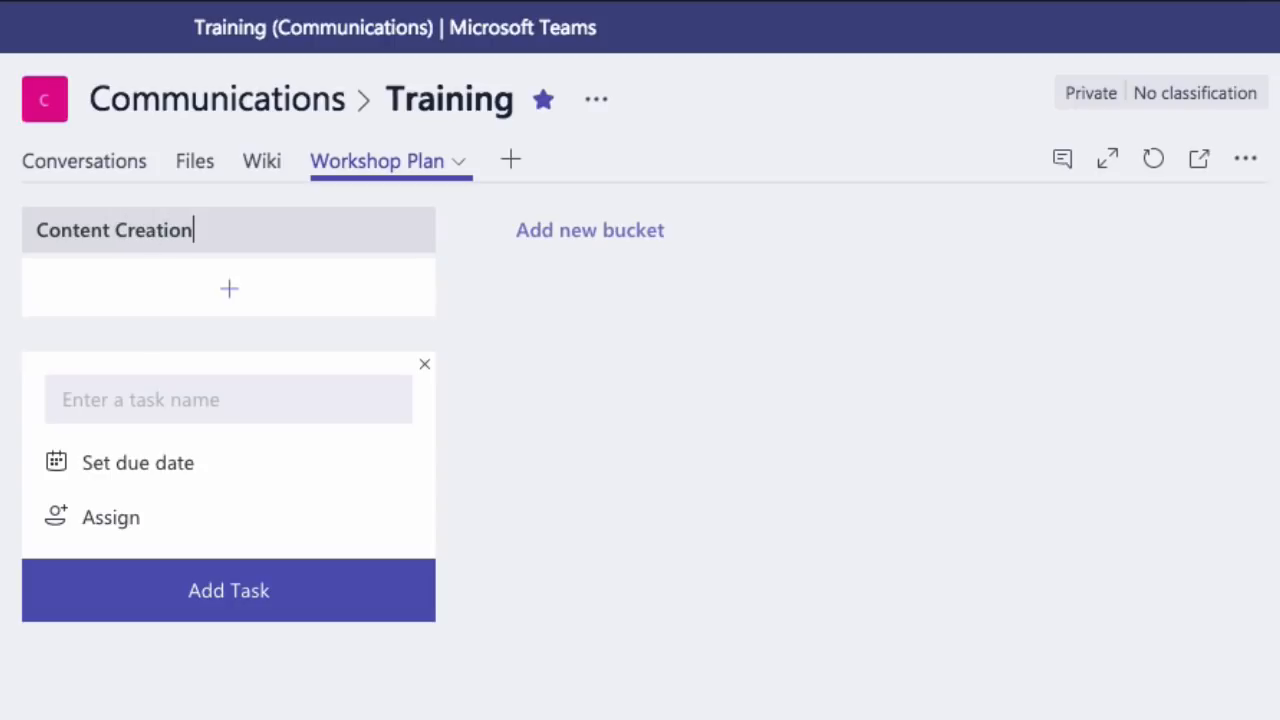
left_click(228, 400)
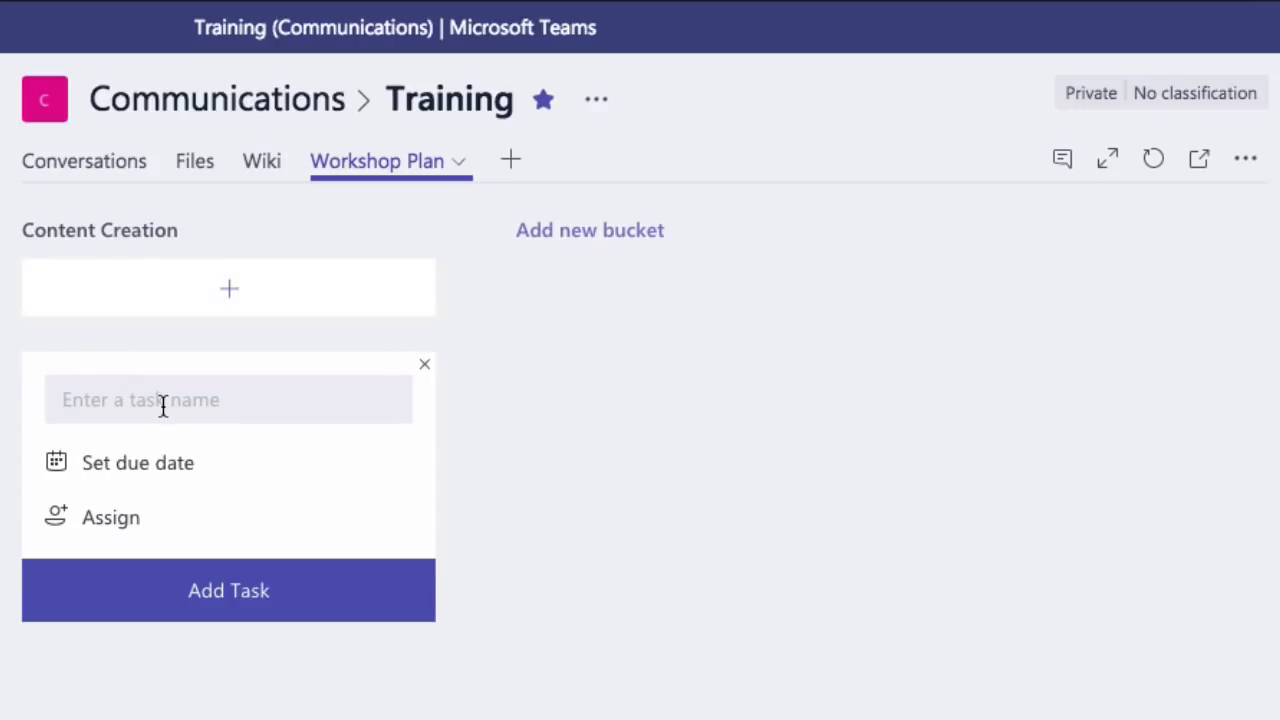
Create a 'Video Creation' task, assign it to two people and mark it In progress
type("Video")
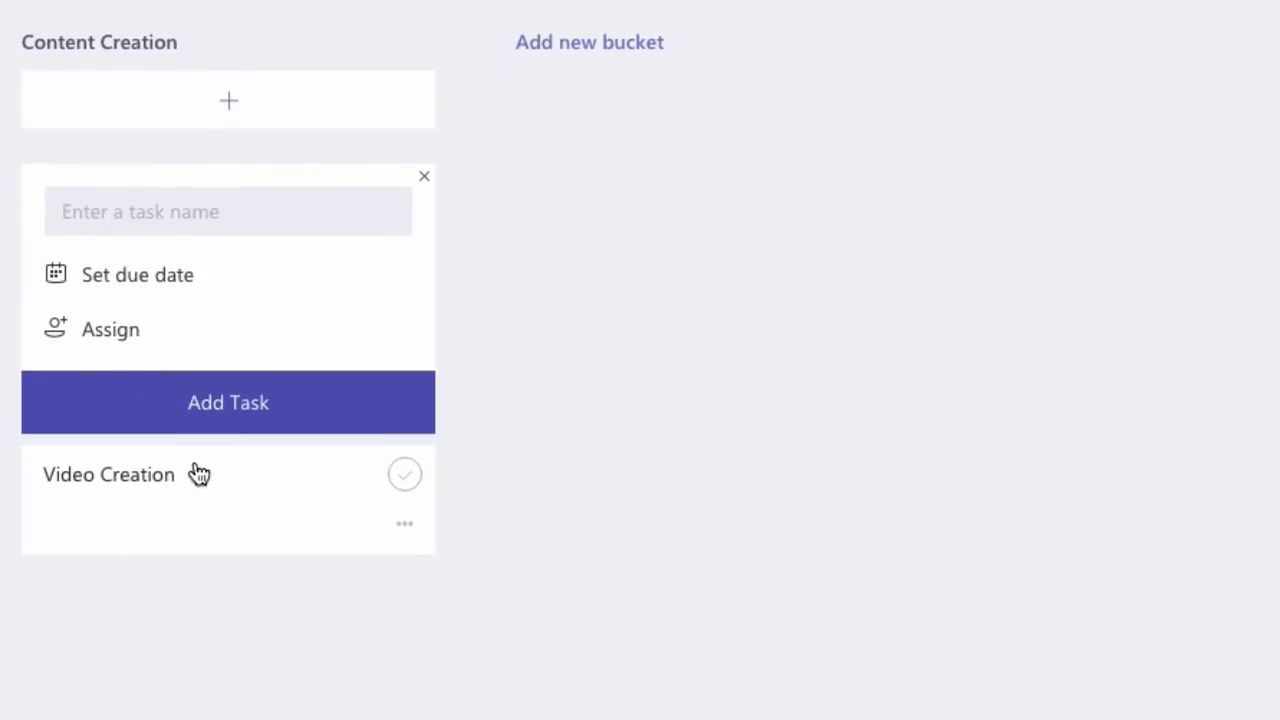
left_click(108, 474)
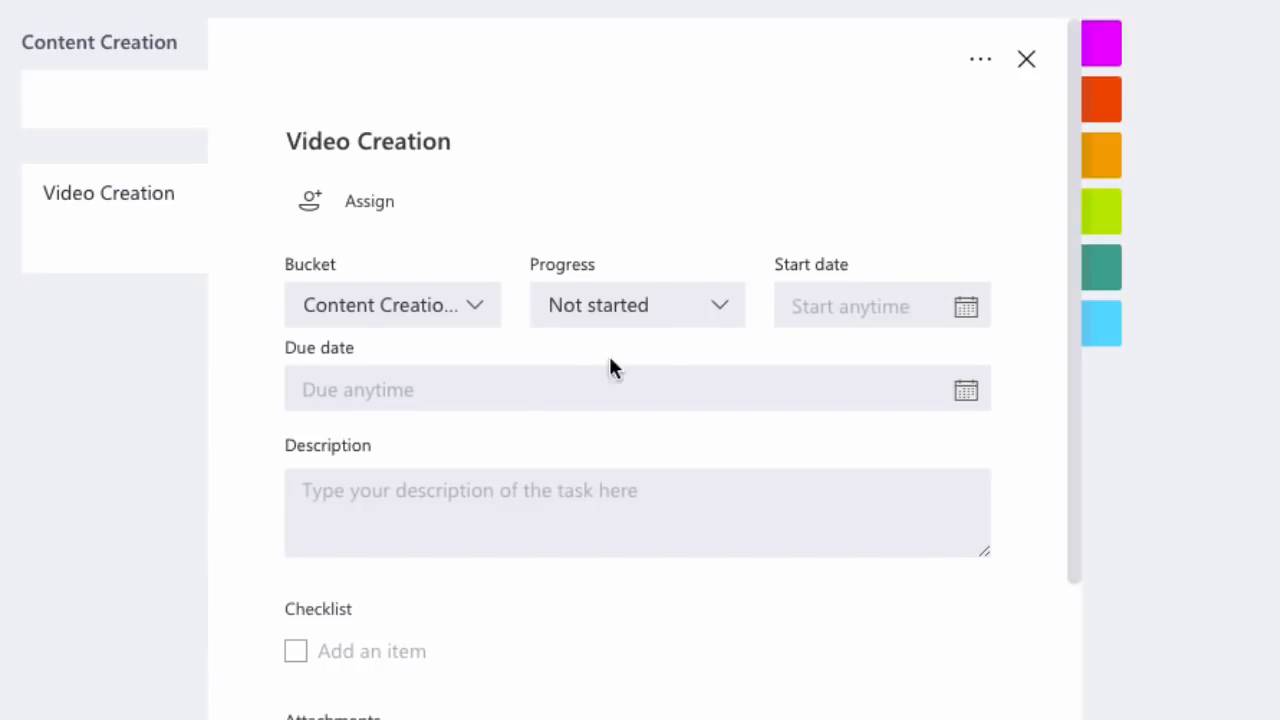
mouse_move(388, 248)
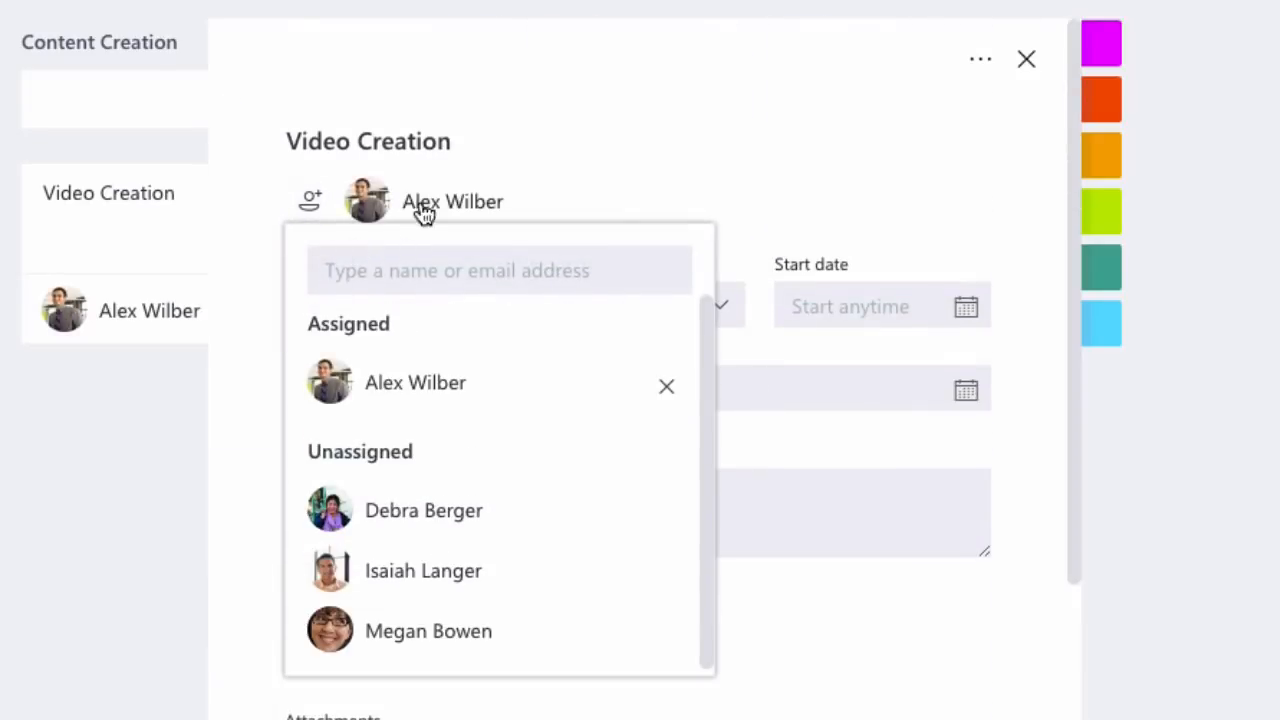
left_click(424, 510)
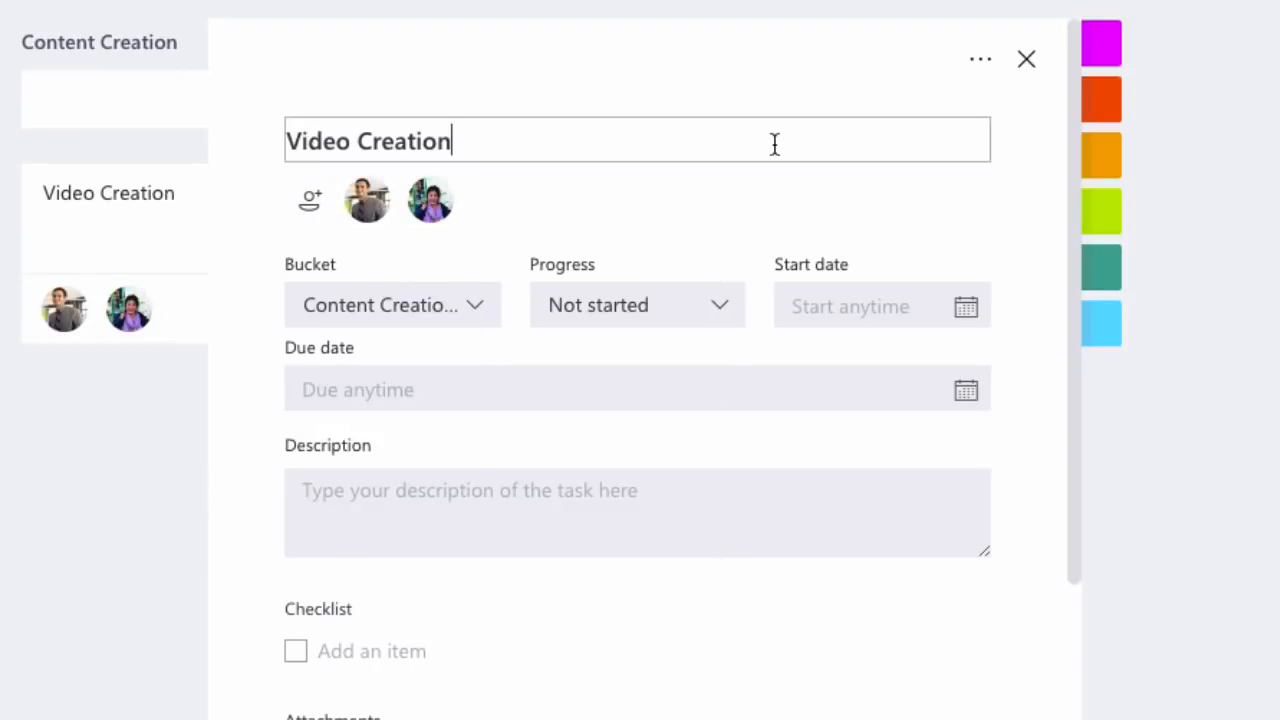
mouse_move(548, 316)
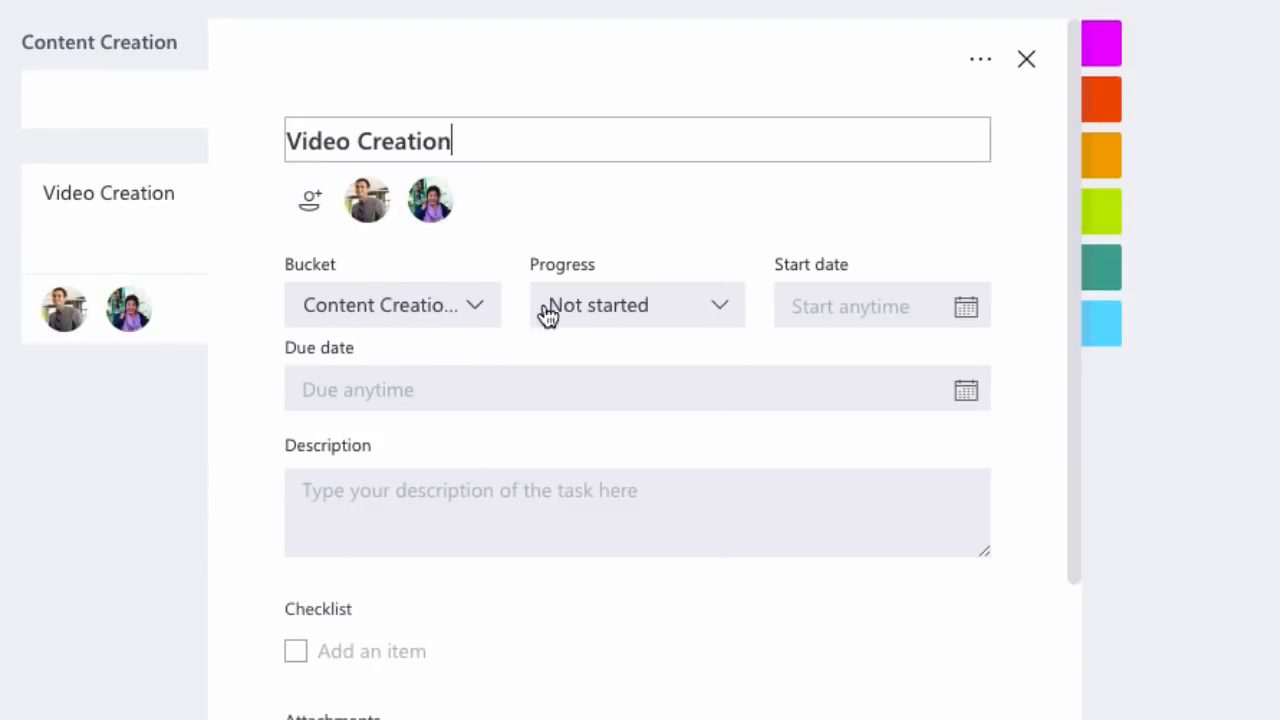
left_click(636, 304)
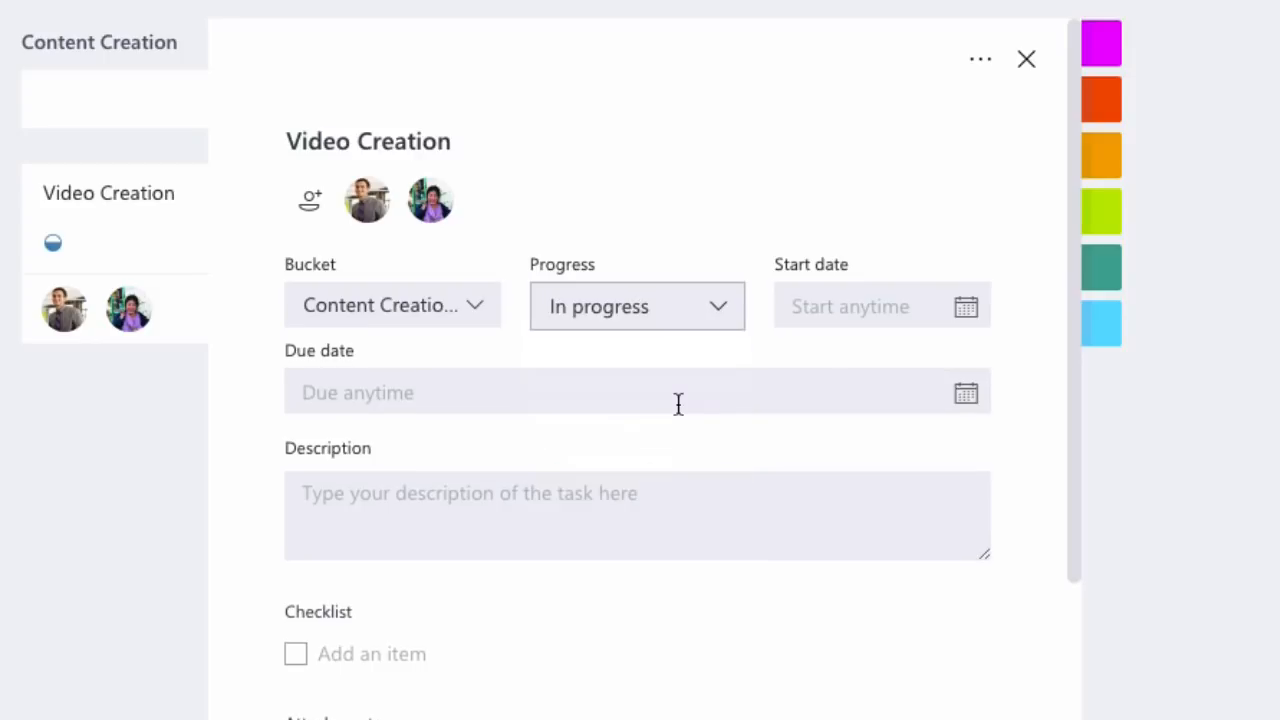
left_click(880, 306)
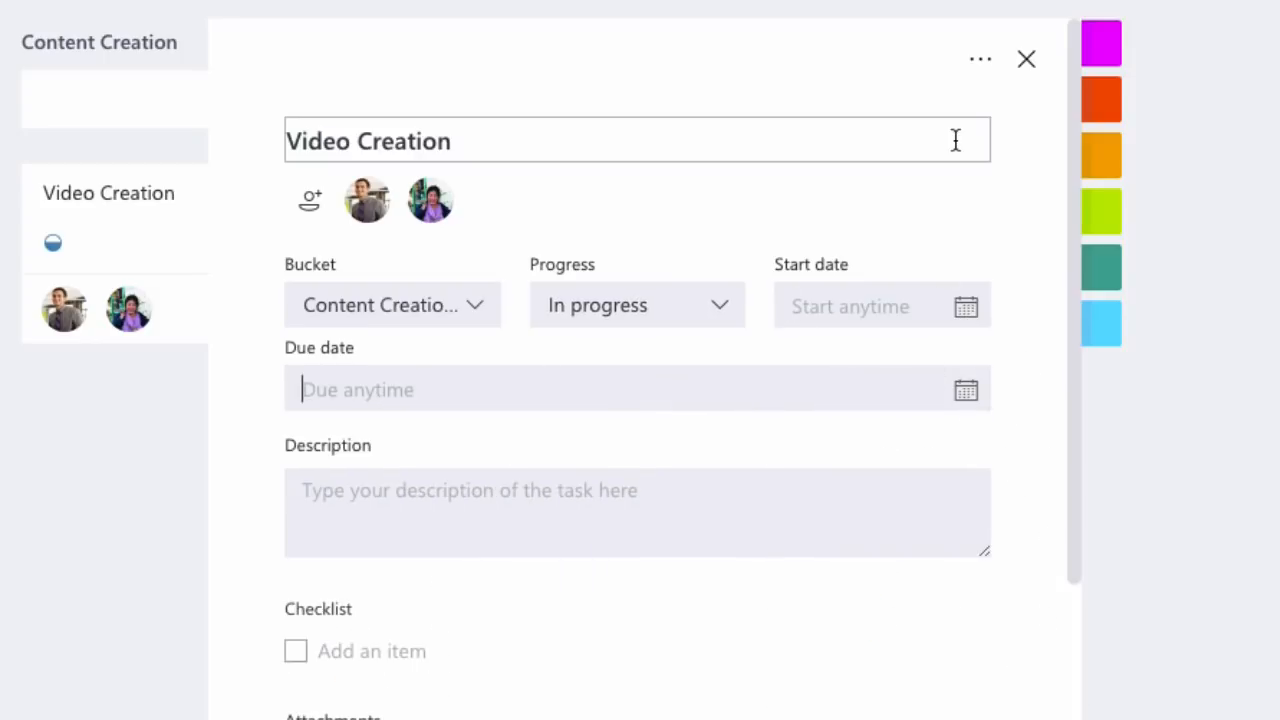
Attach Workshop Video Thumbnail.png from the Training folder in SharePoint to the task
scroll("down", 3)
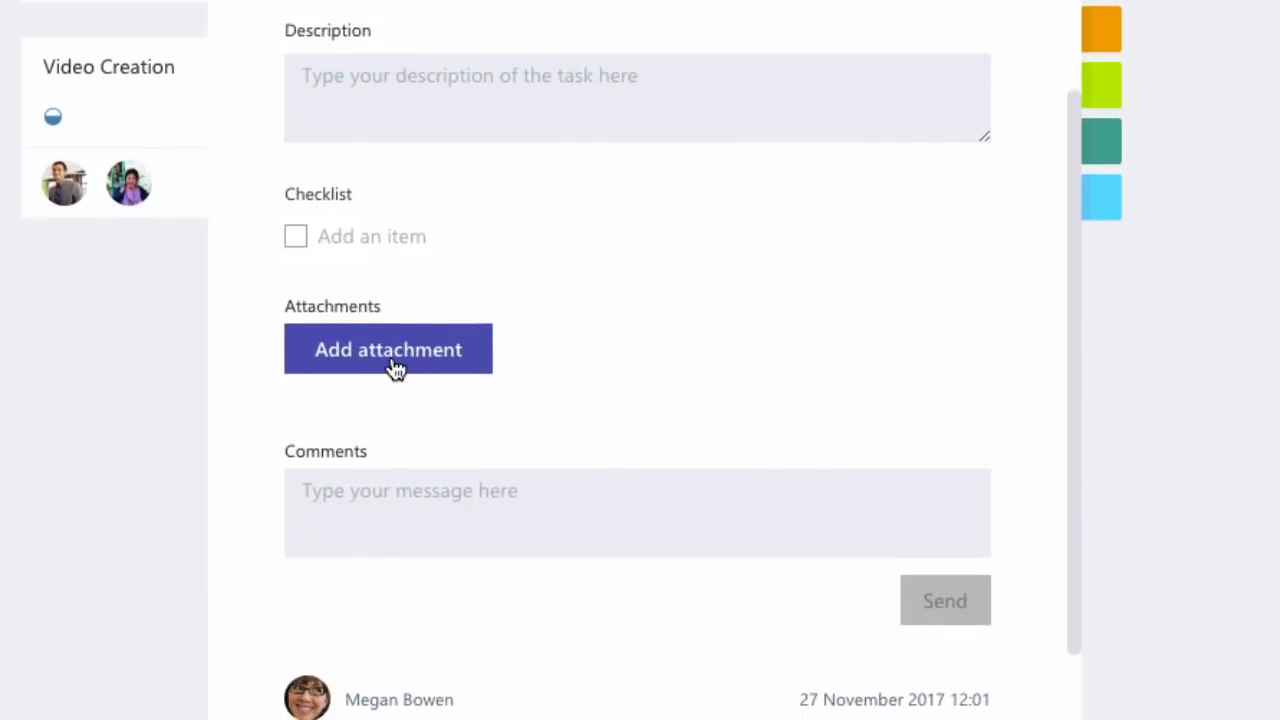
left_click(388, 348)
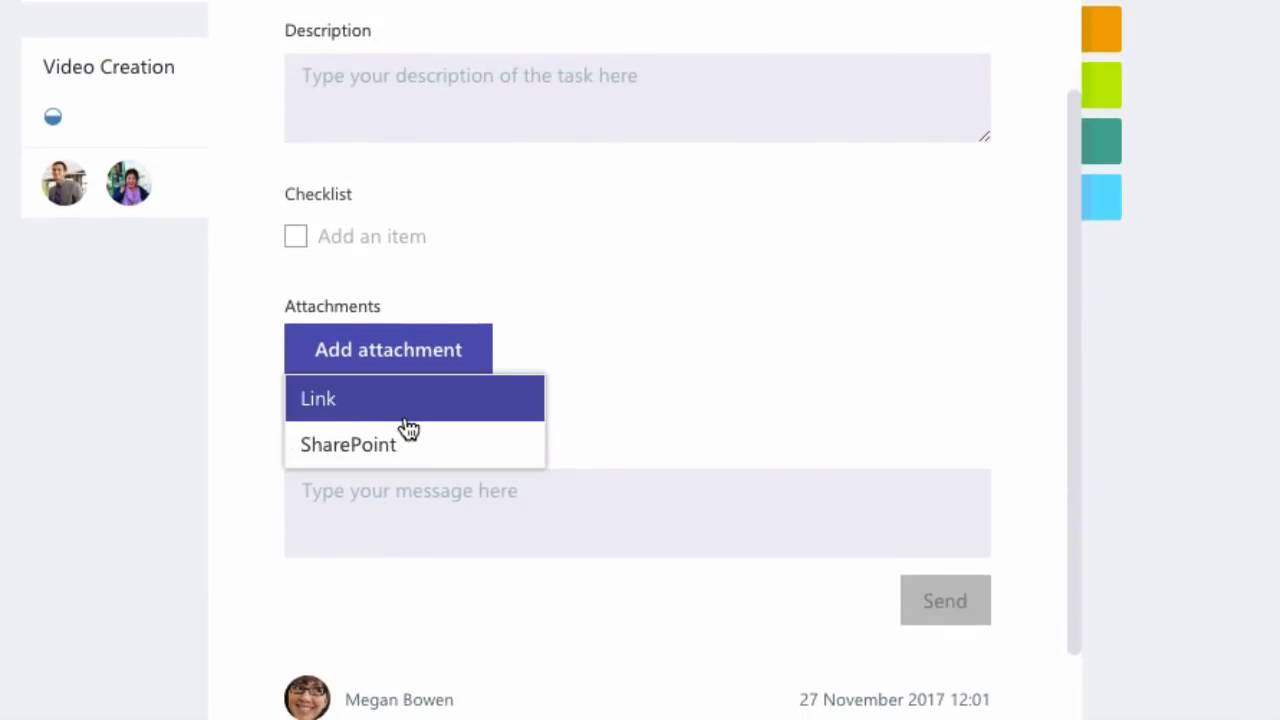
mouse_move(404, 384)
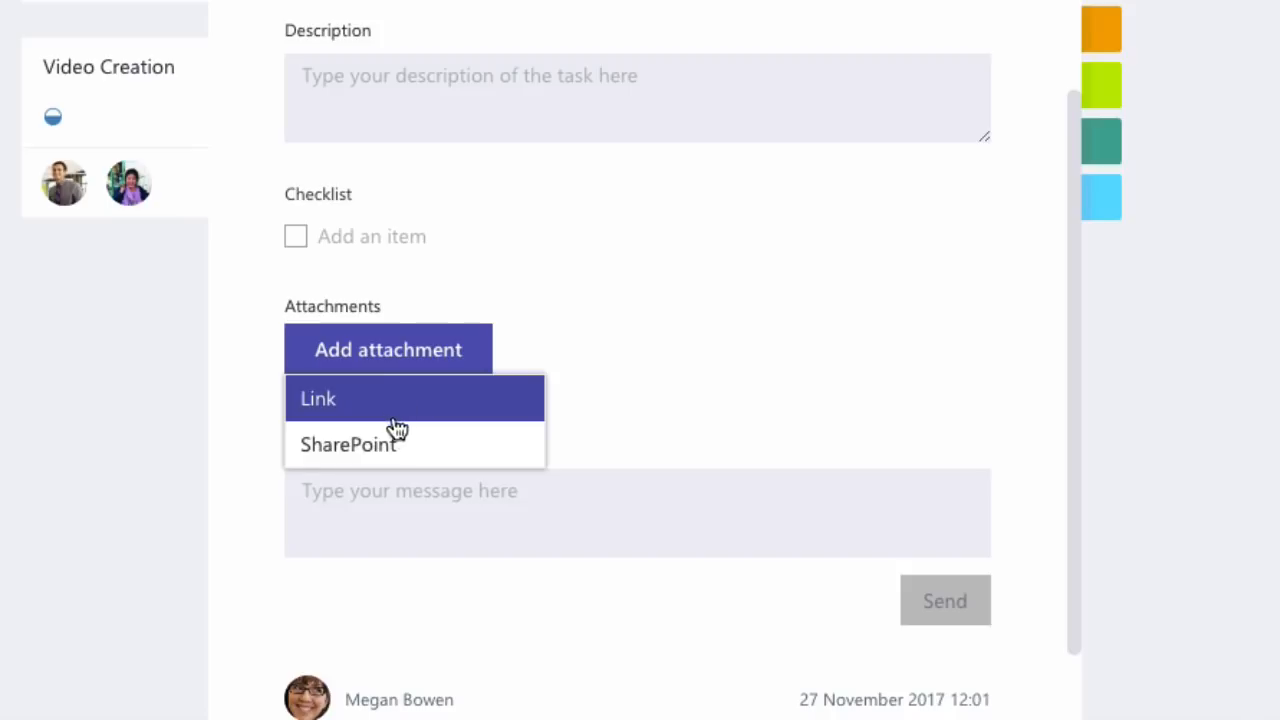
left_click(348, 444)
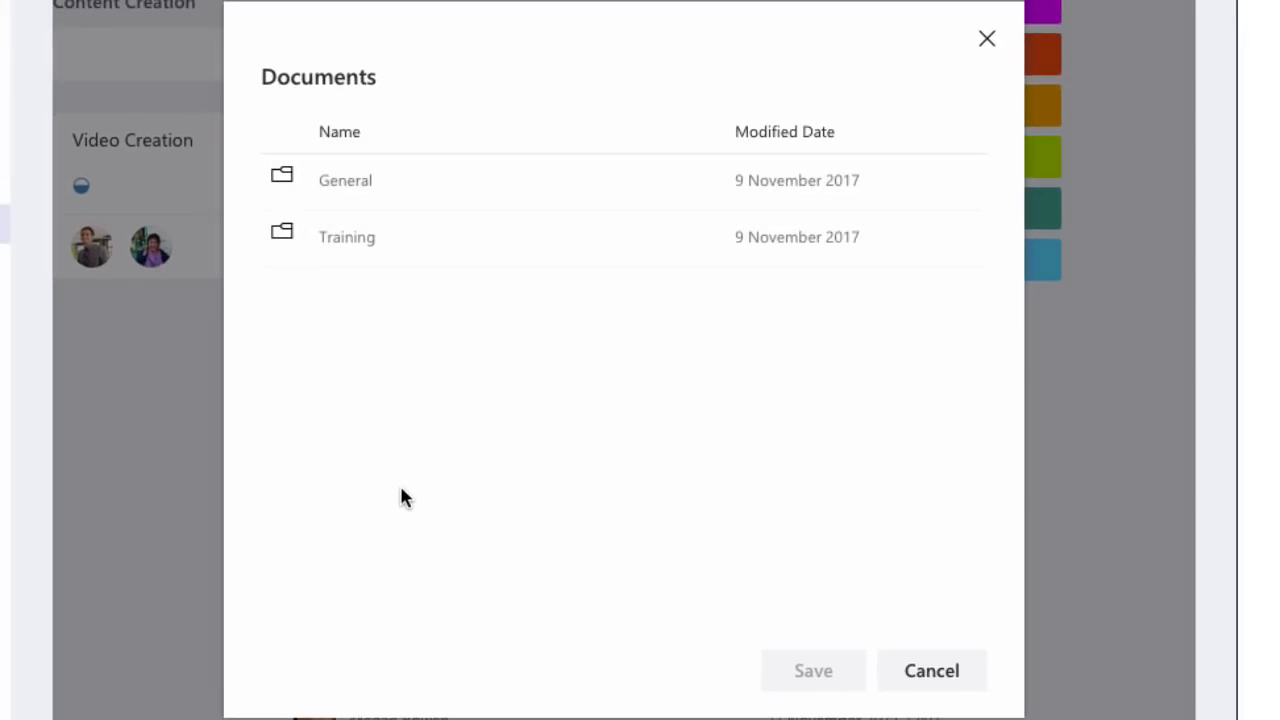
mouse_move(456, 192)
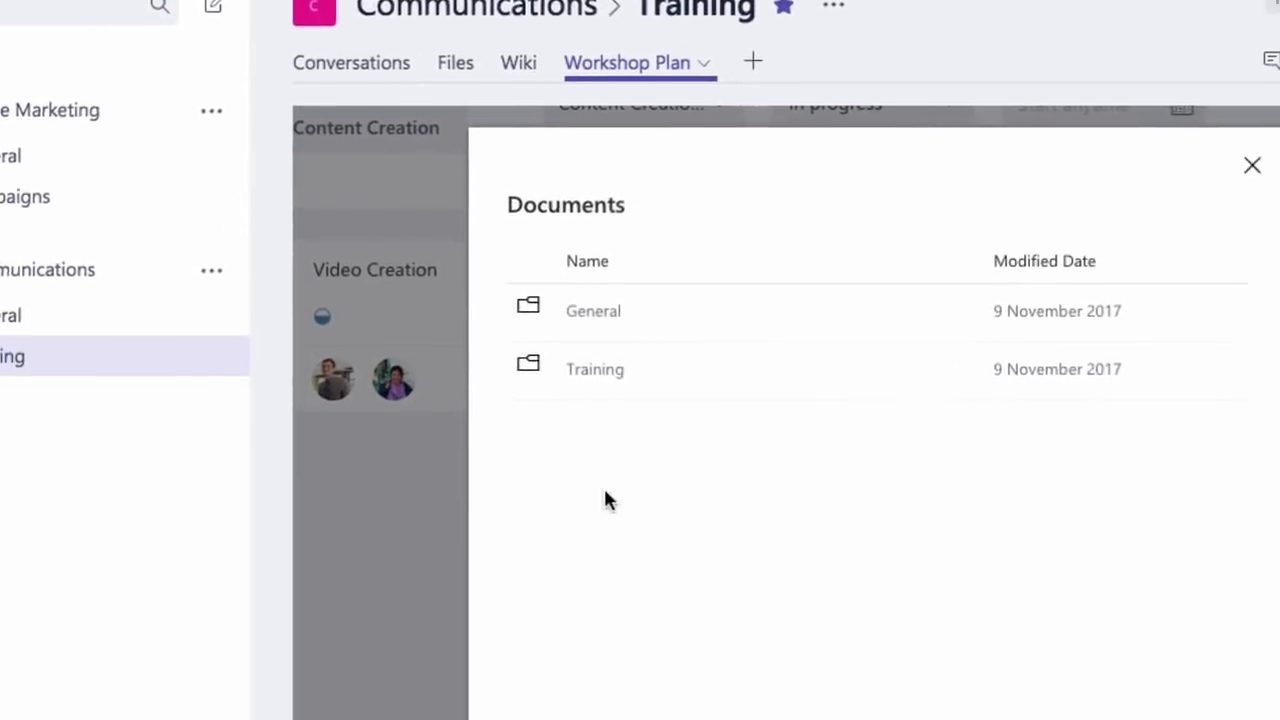
left_click(596, 368)
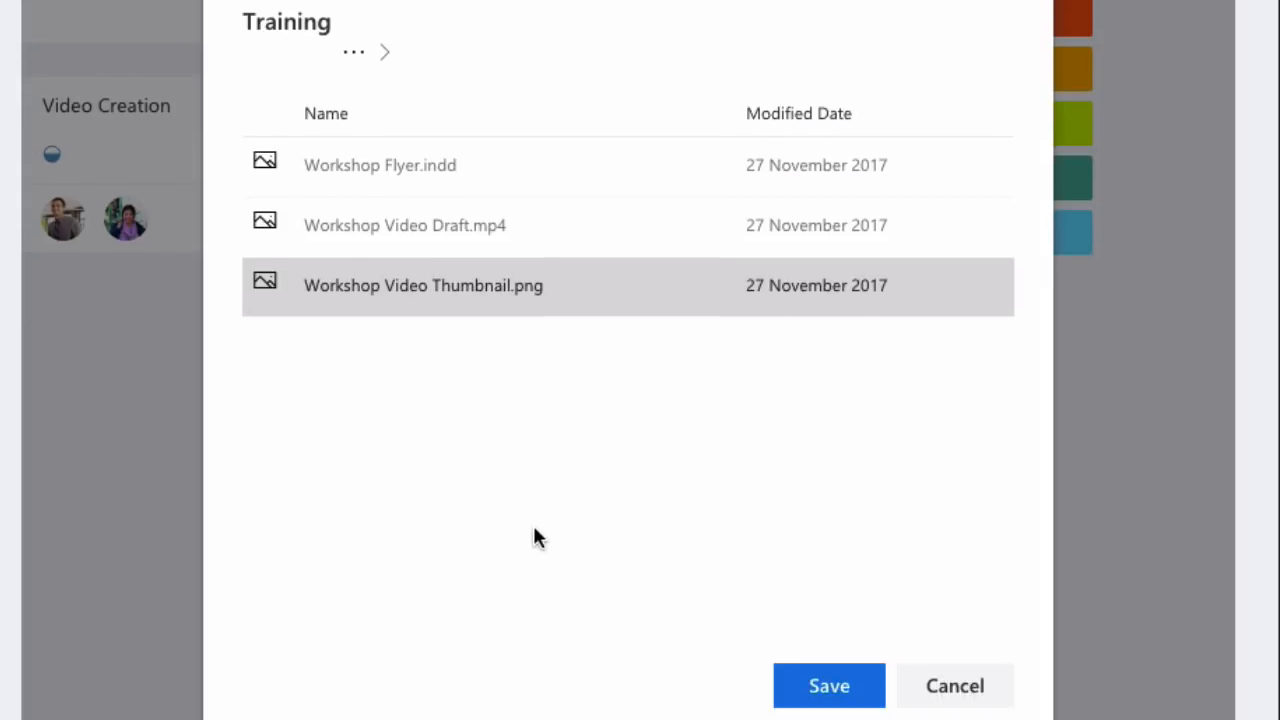
left_click(828, 684)
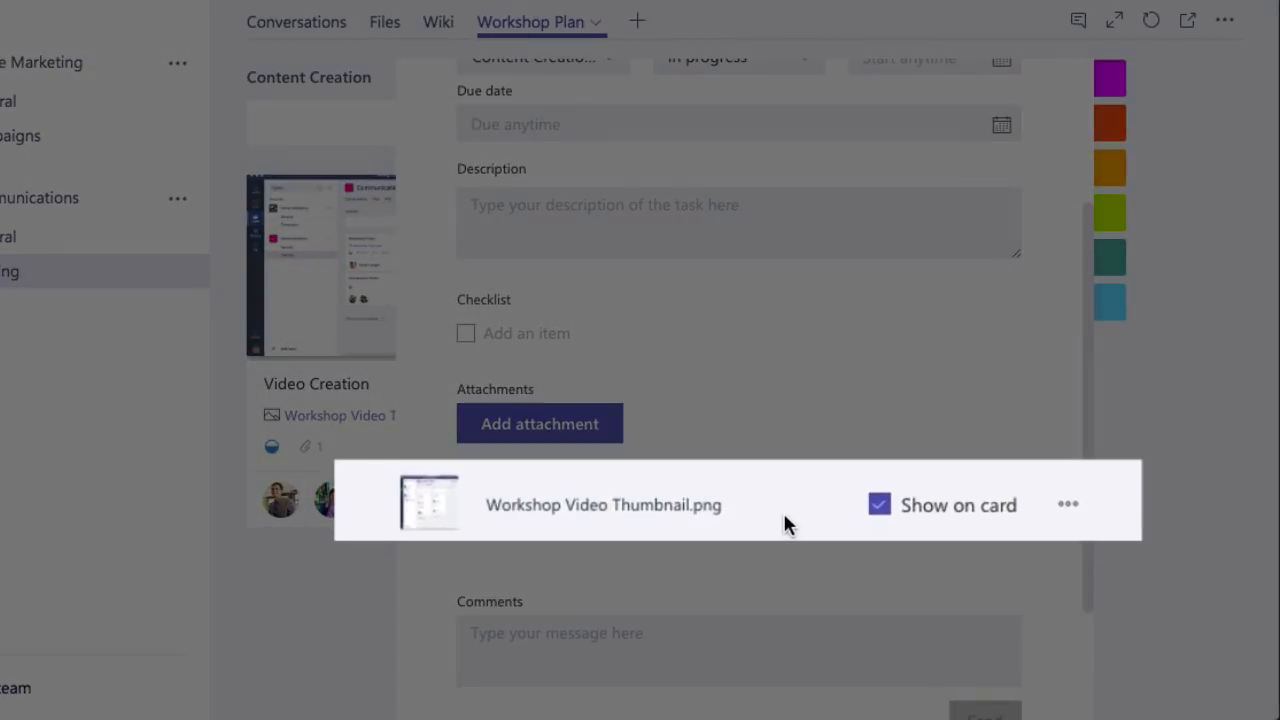
mouse_move(890, 528)
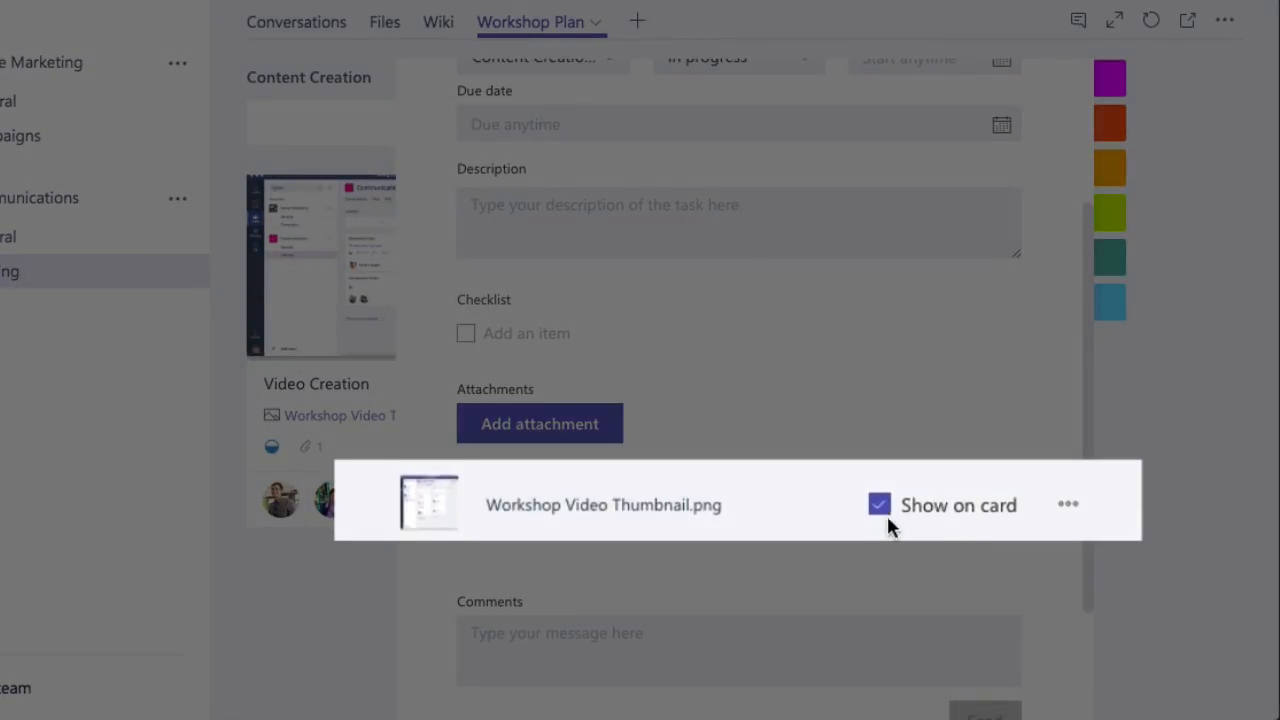
mouse_move(964, 524)
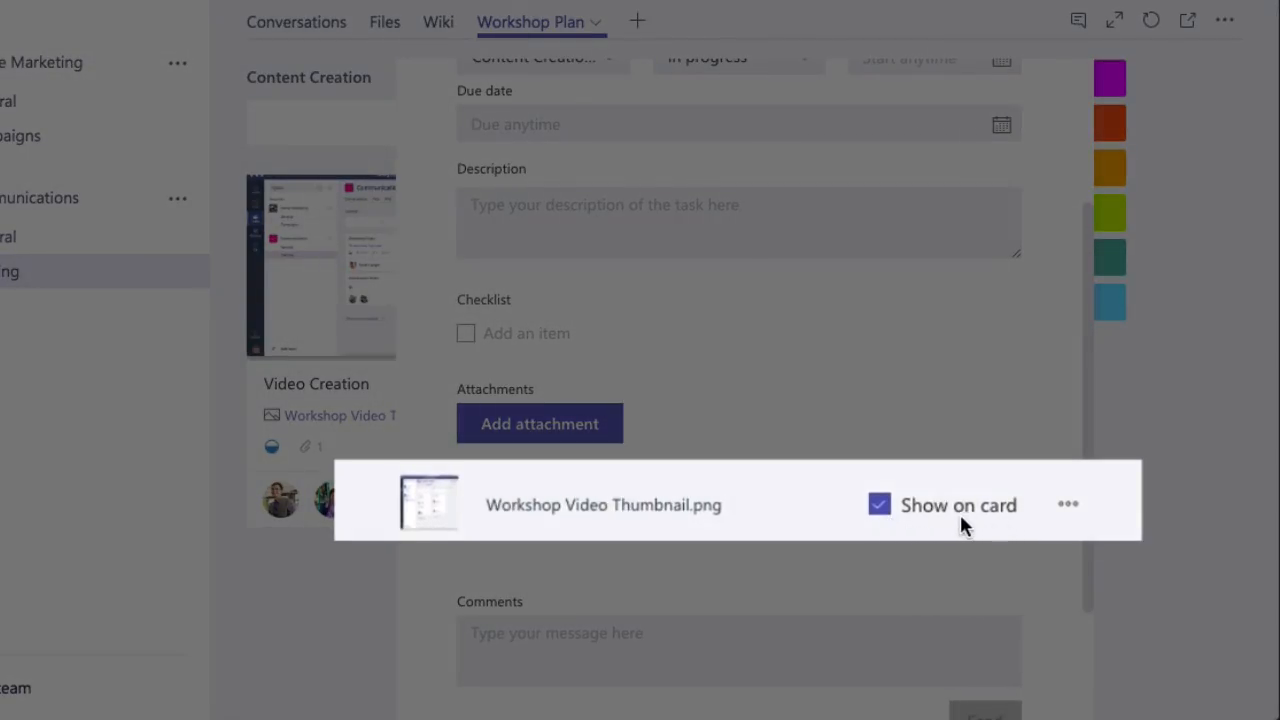
mouse_move(950, 524)
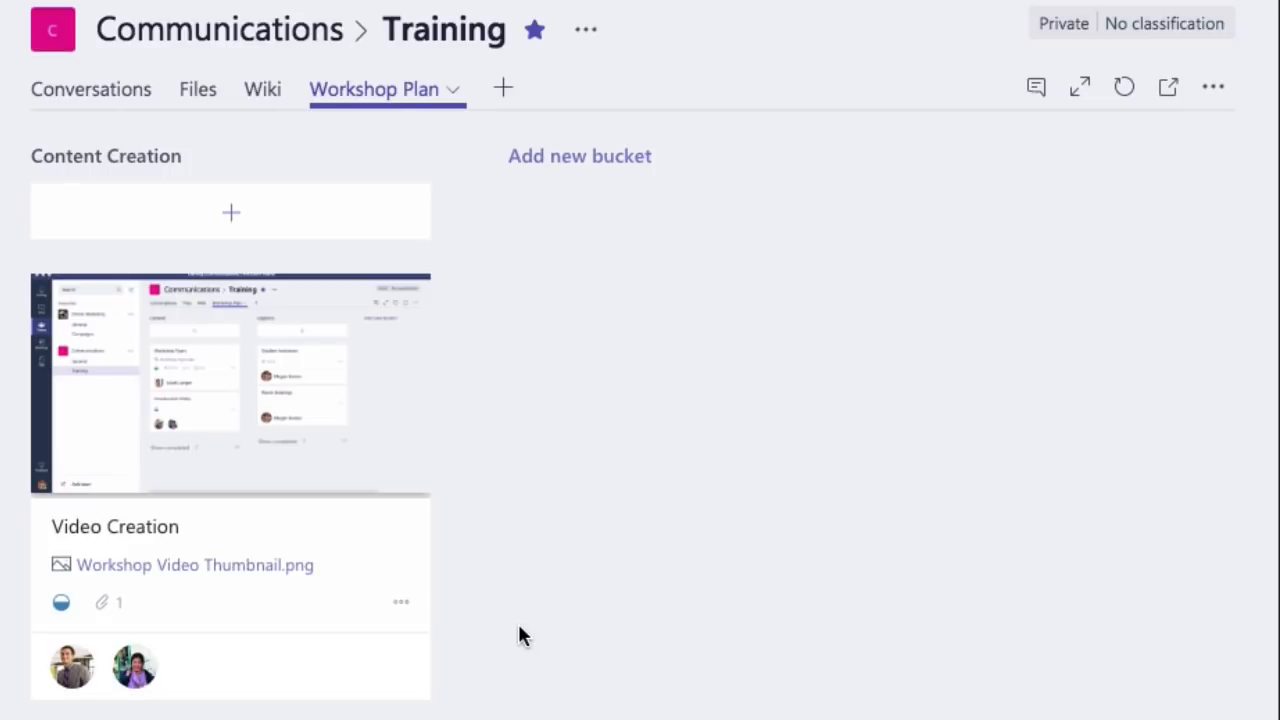
mouse_move(580, 156)
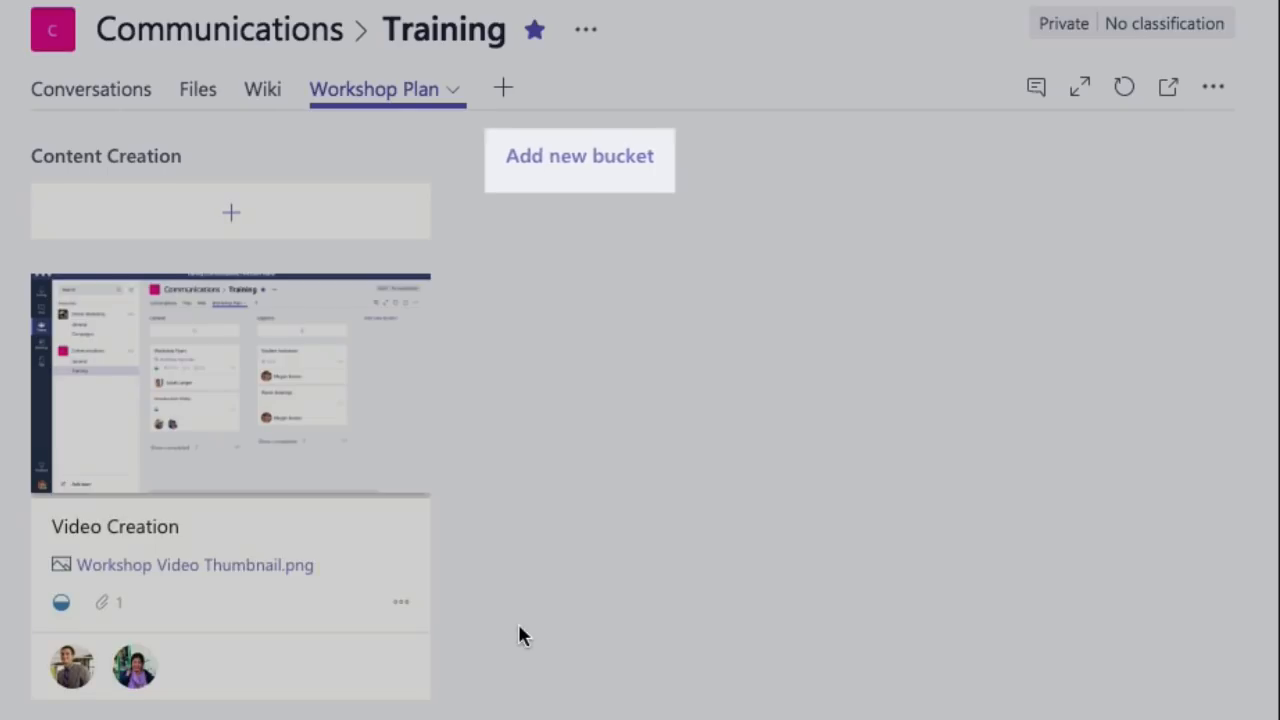
Add a 'Logistics' bucket to the board and start a new task in it
left_click(580, 156)
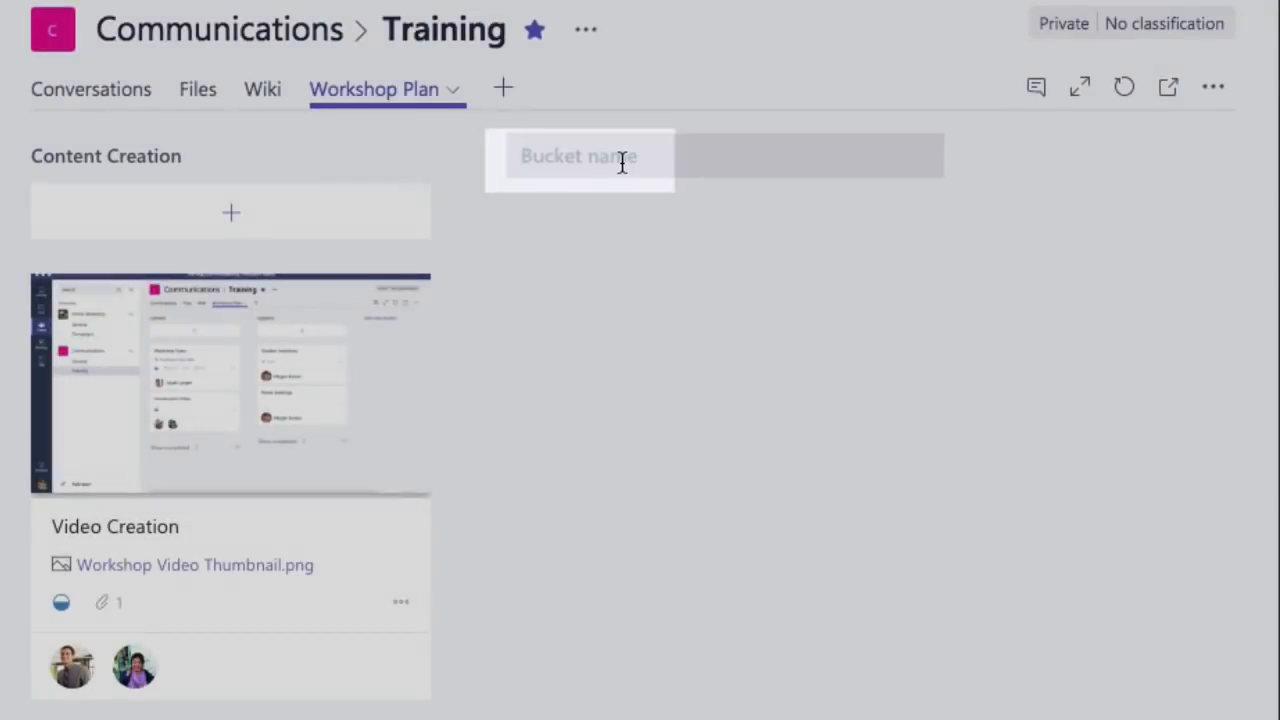
type("Logistics")
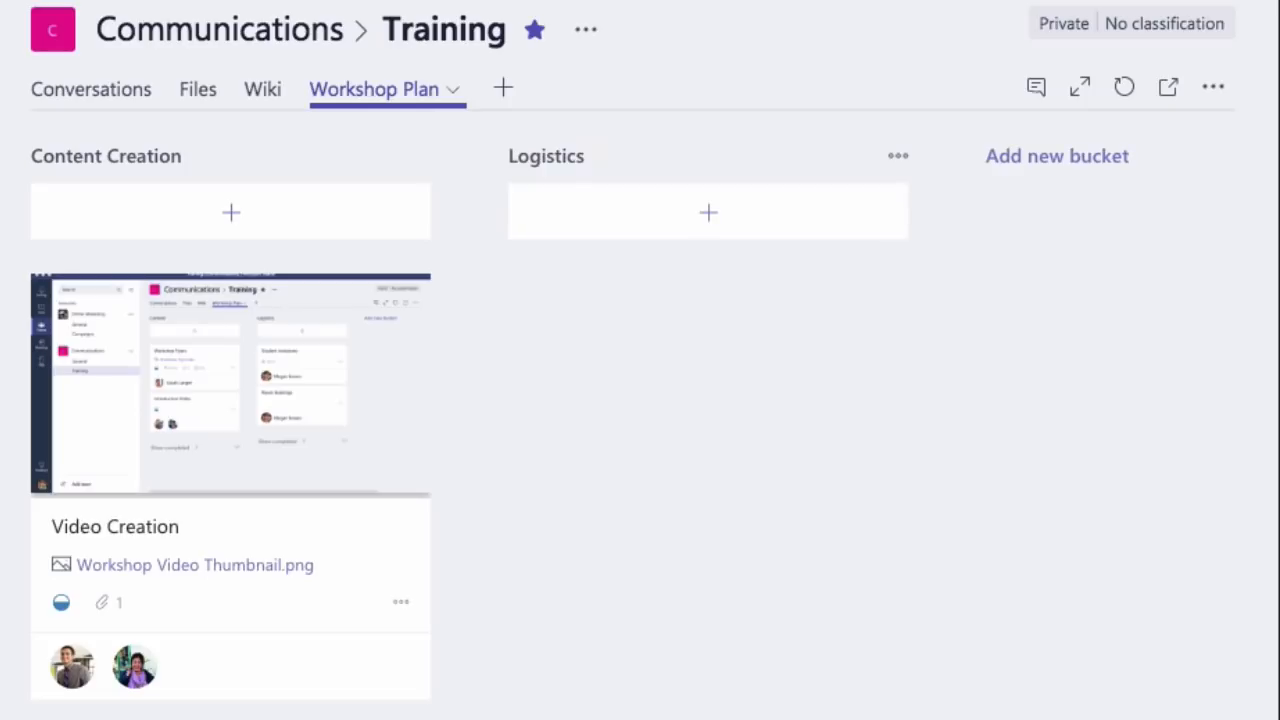
left_click(708, 212)
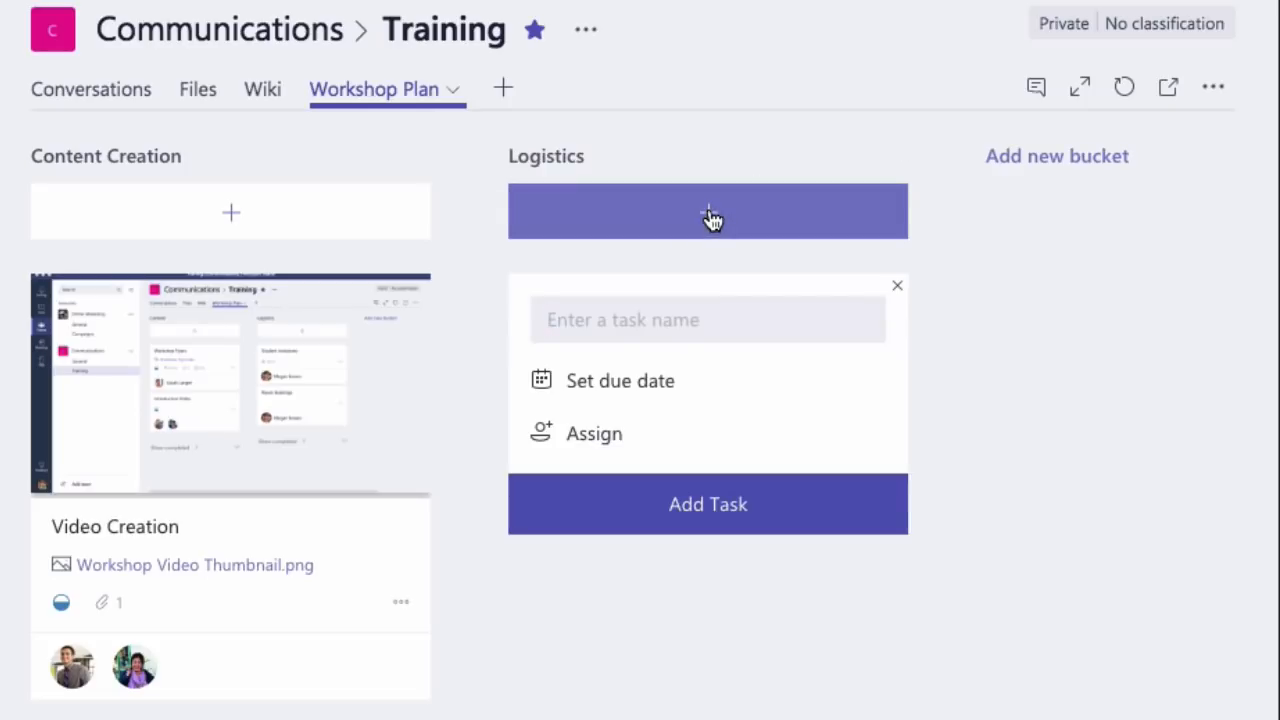
Name the task 'Room Bookings' and assign it to Megan Bowen
type("Room B")
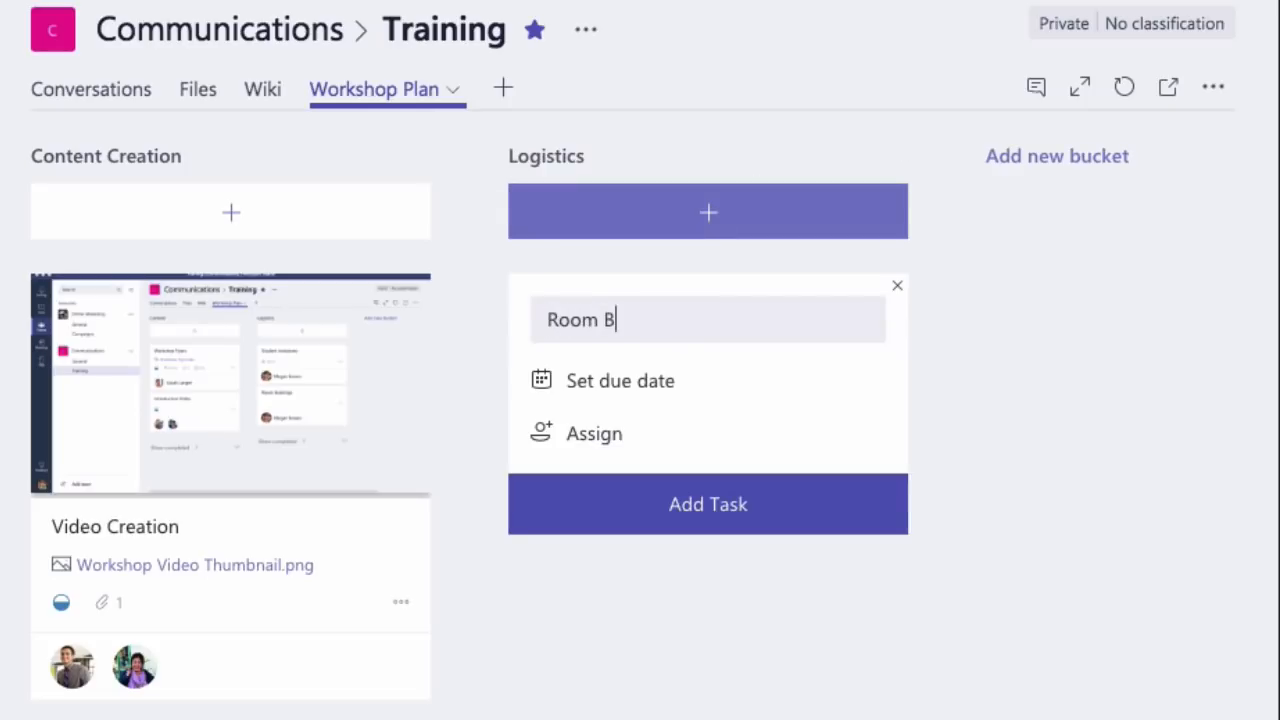
type("ookings")
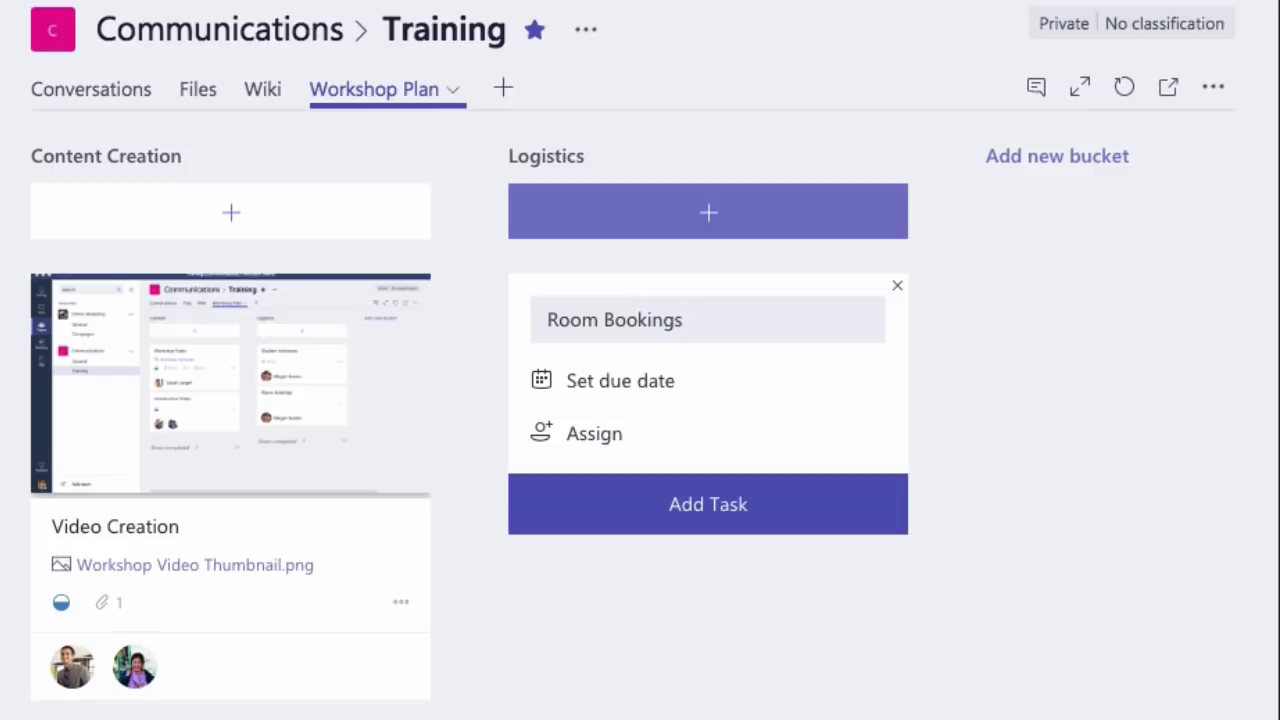
scroll("down", 3)
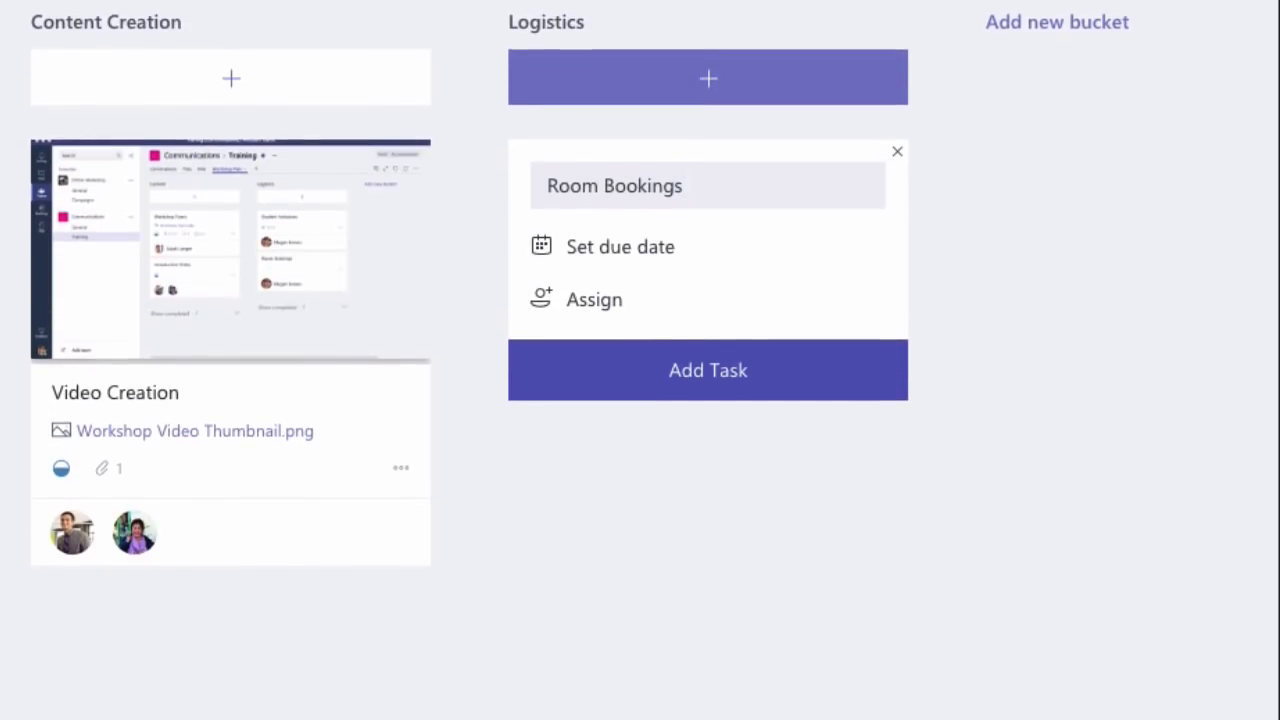
left_click(594, 300)
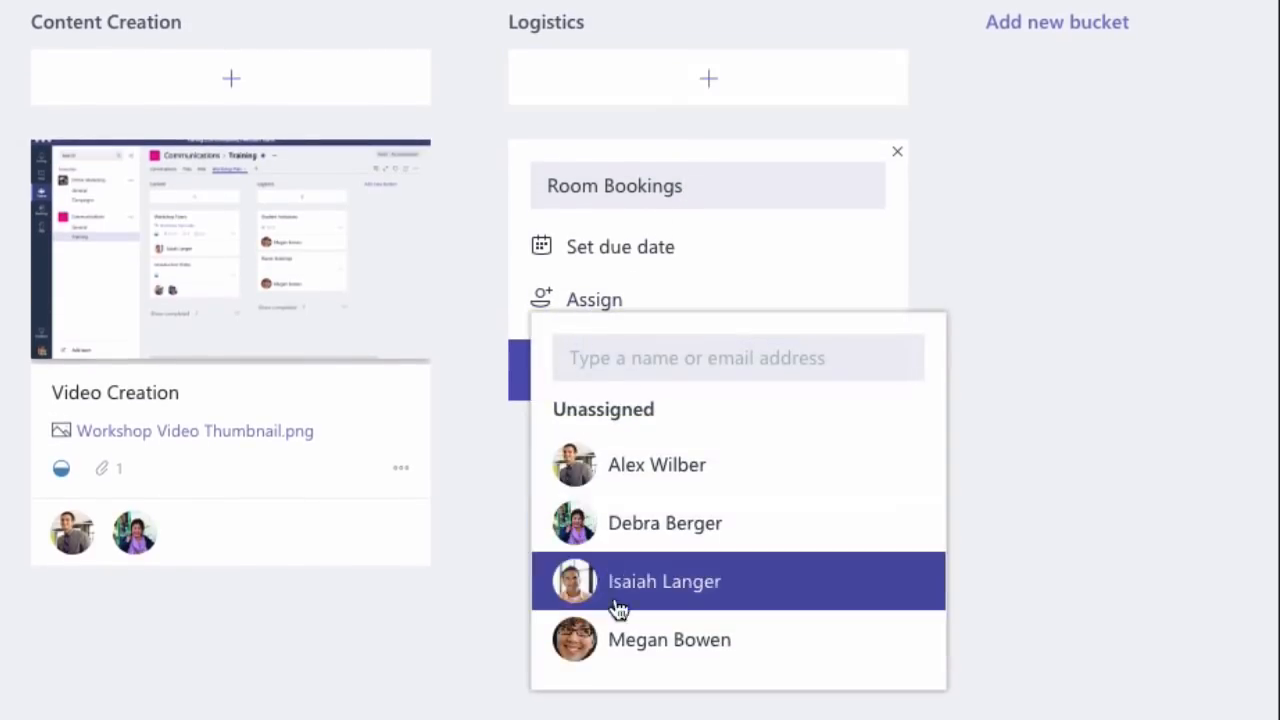
left_click(620, 246)
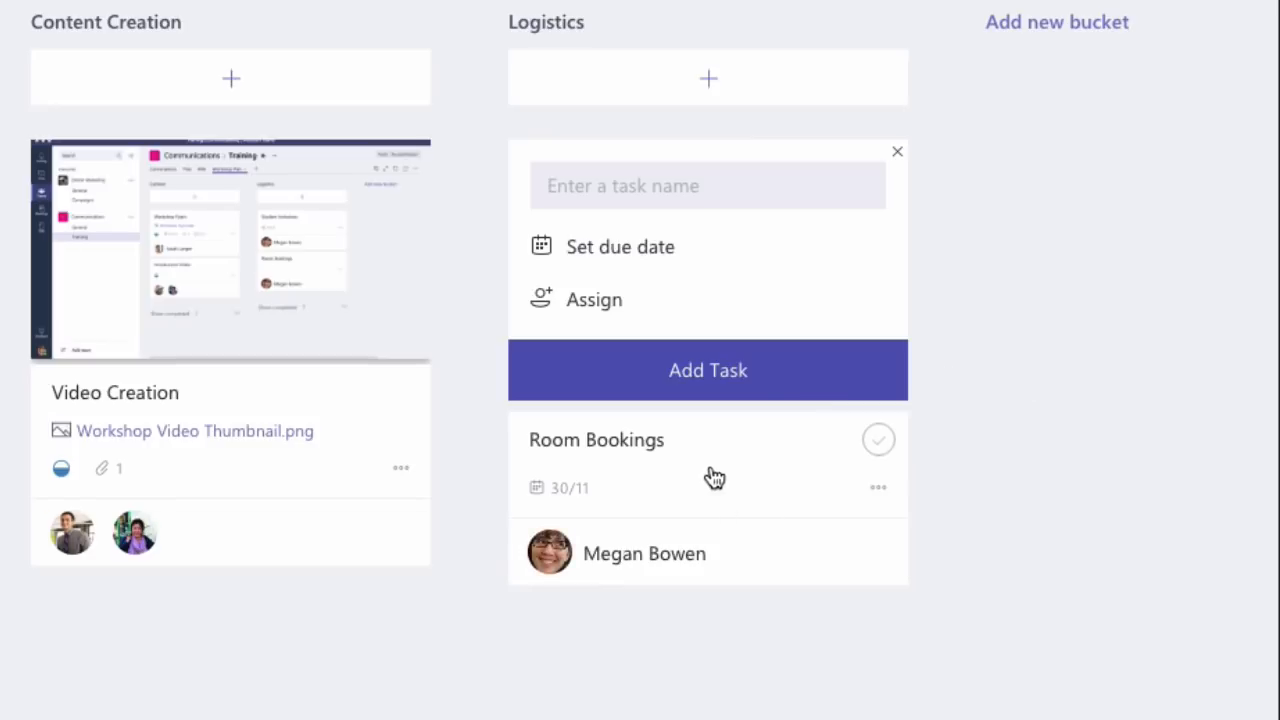
Add checklist items Find venue, Invite students and book rooms to Room Bookings
left_click(596, 440)
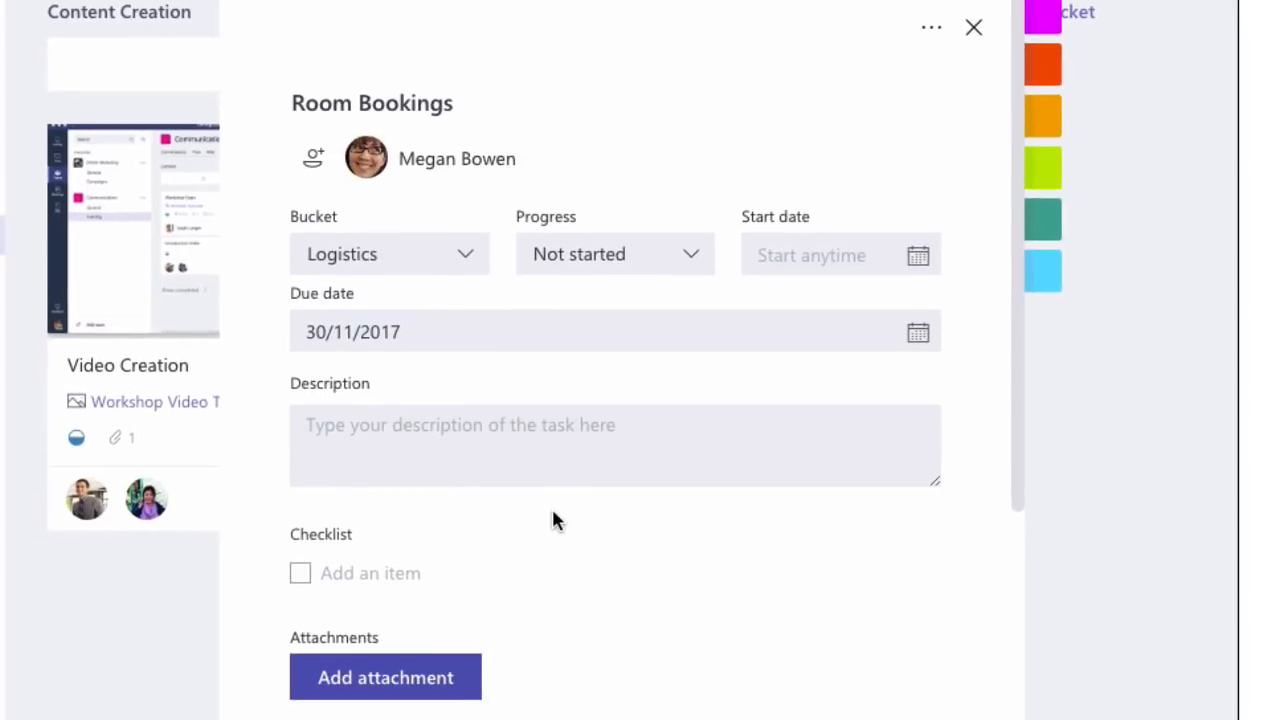
scroll("down", 3)
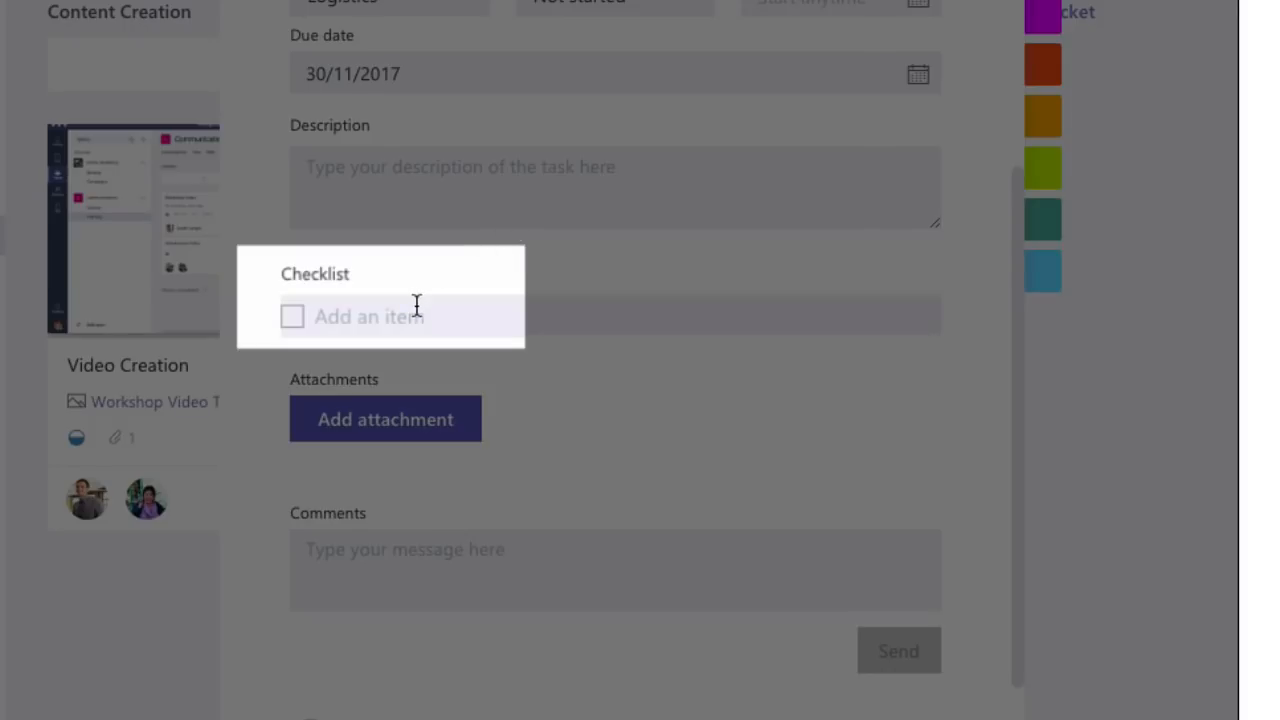
type("Find venue")
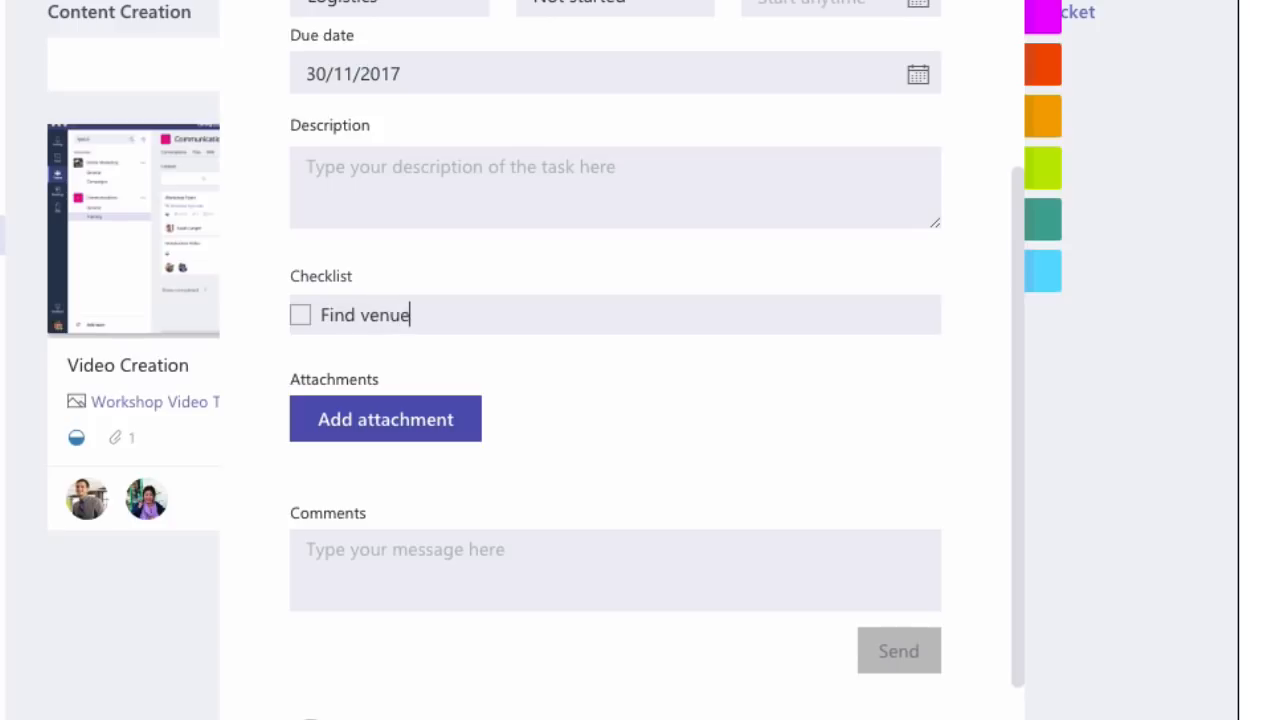
key("enter")
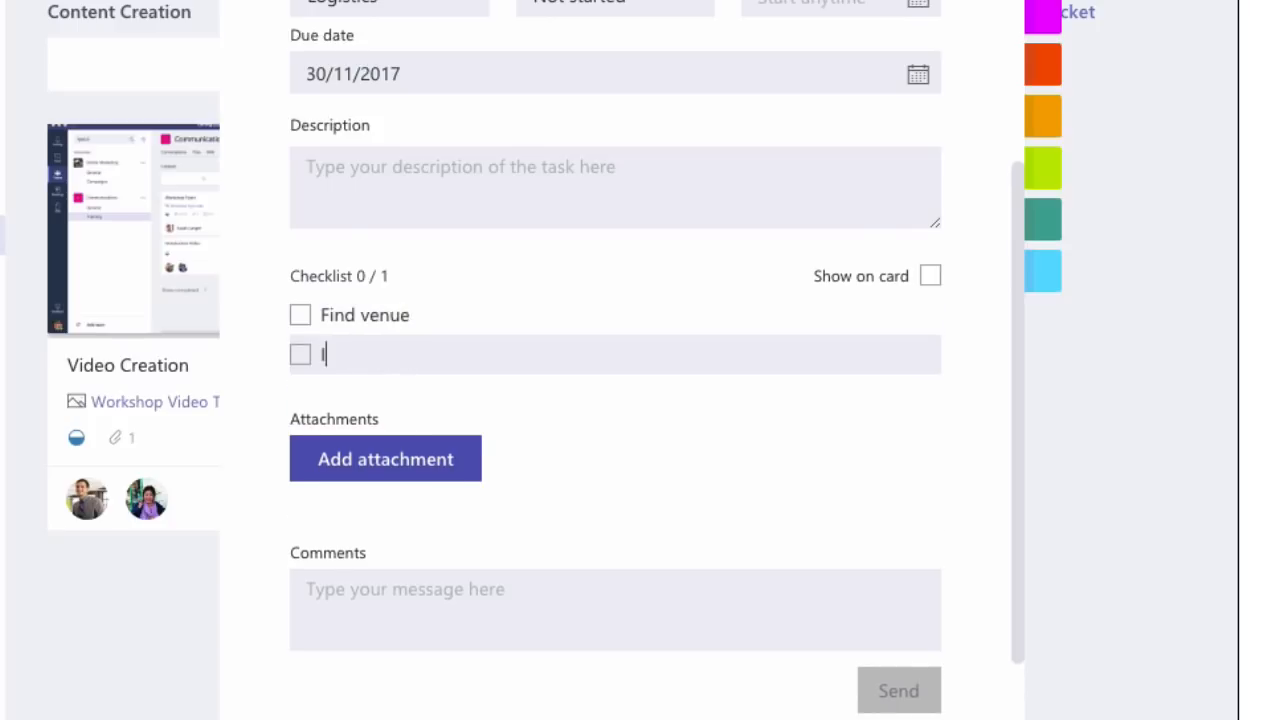
type("Invite students")
type("b")
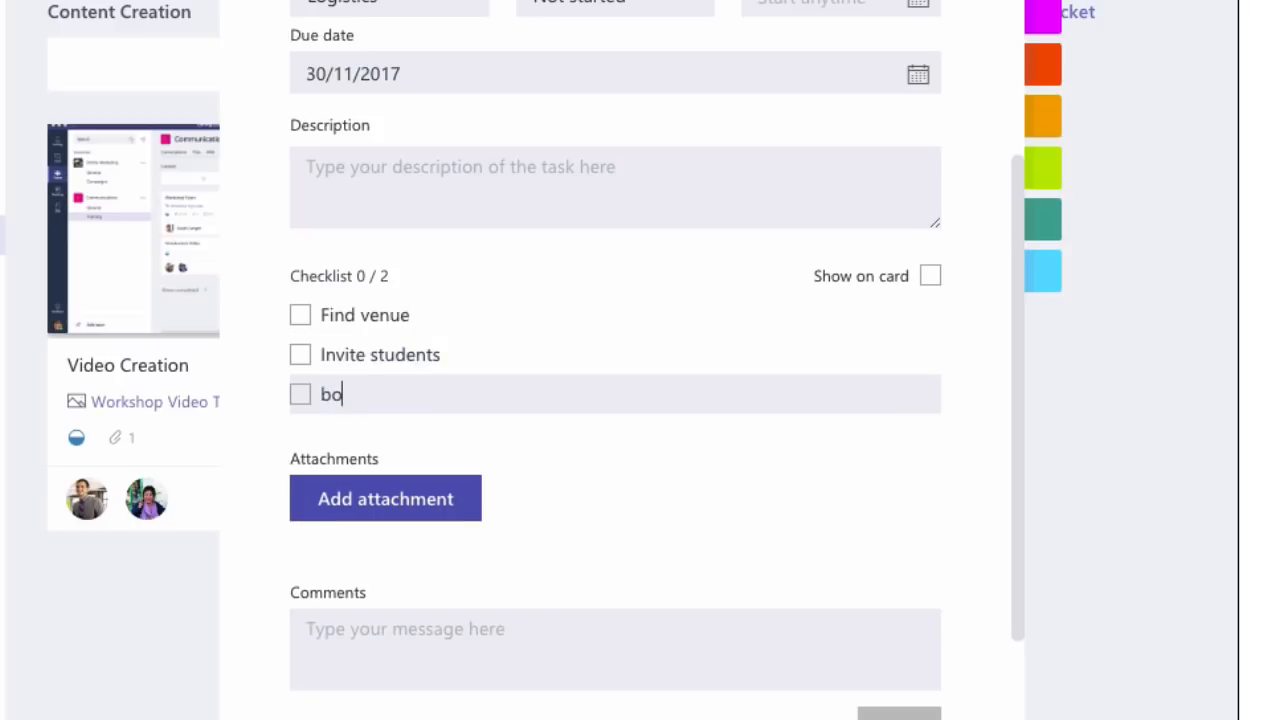
type("ok rooms")
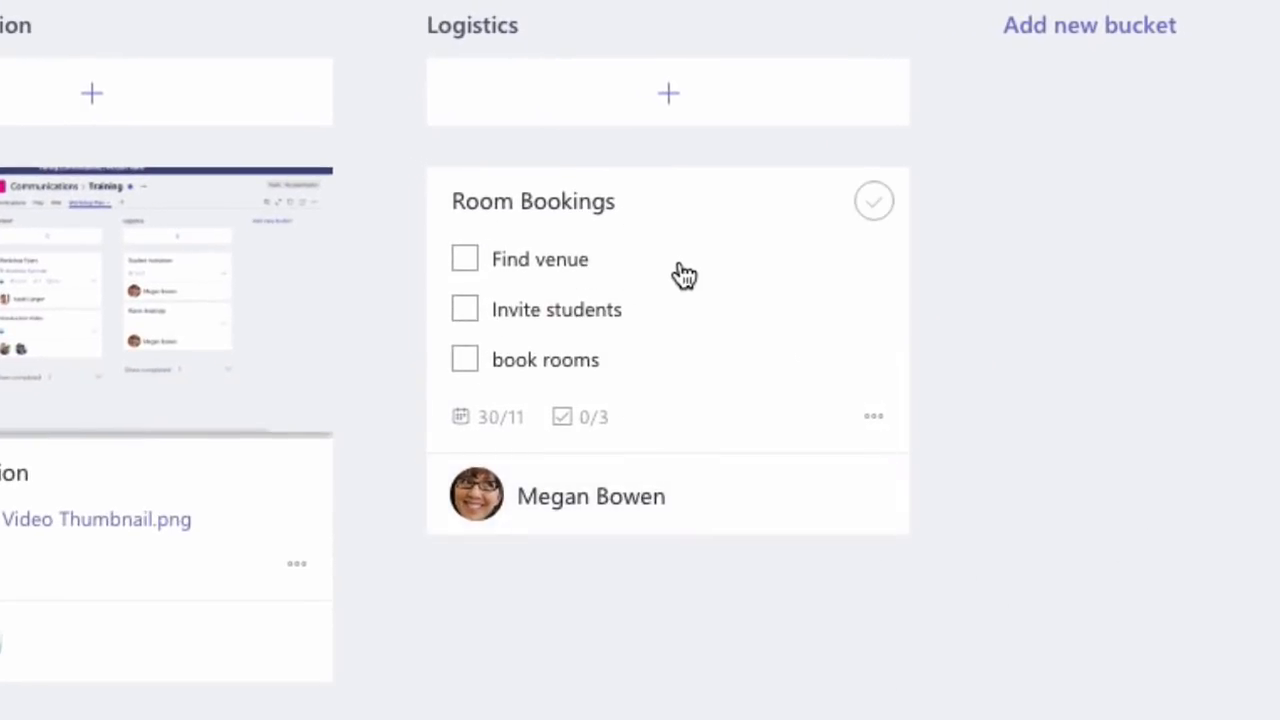
Tick off Find venue on the card, then start an upload to the channel's files
left_click(464, 258)
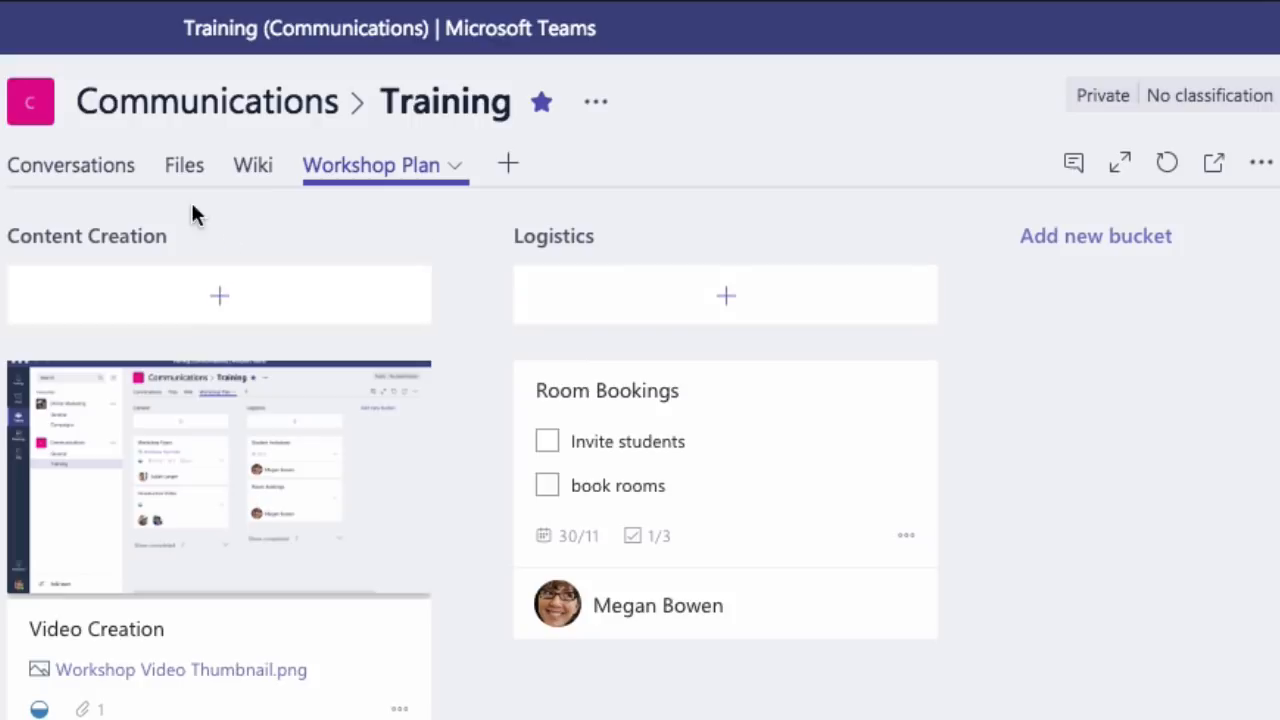
mouse_move(184, 164)
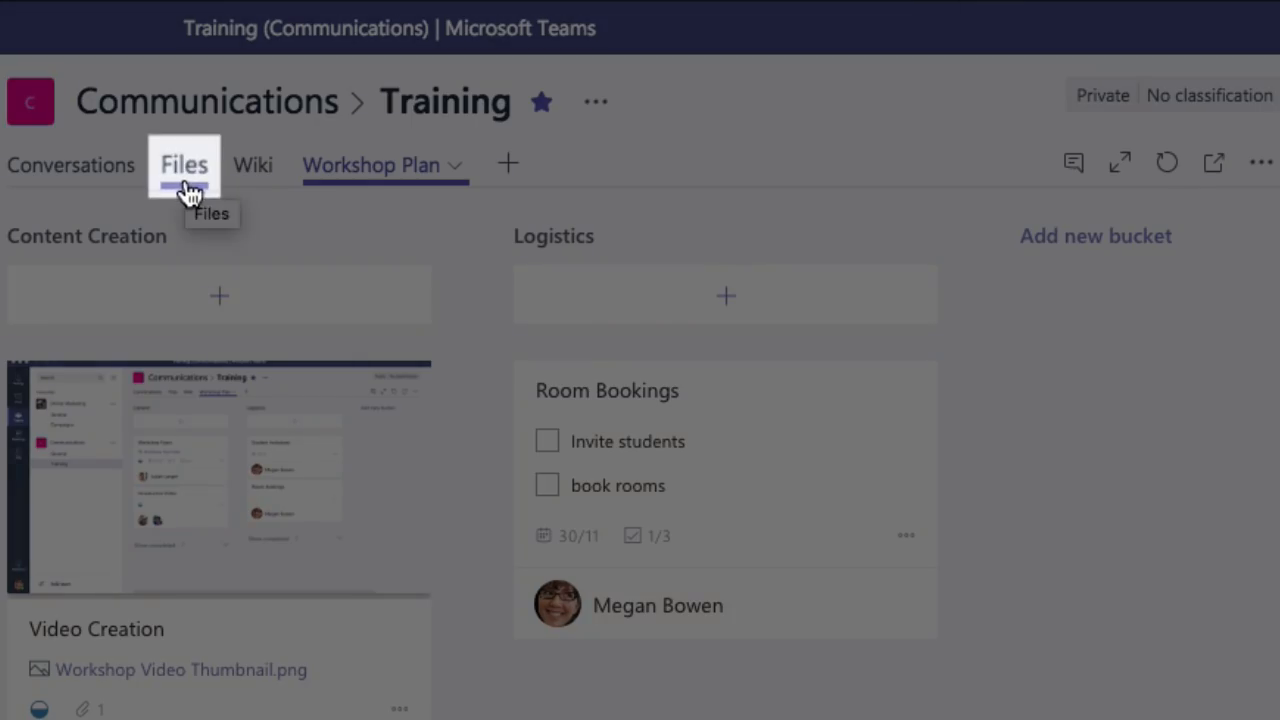
left_click(184, 164)
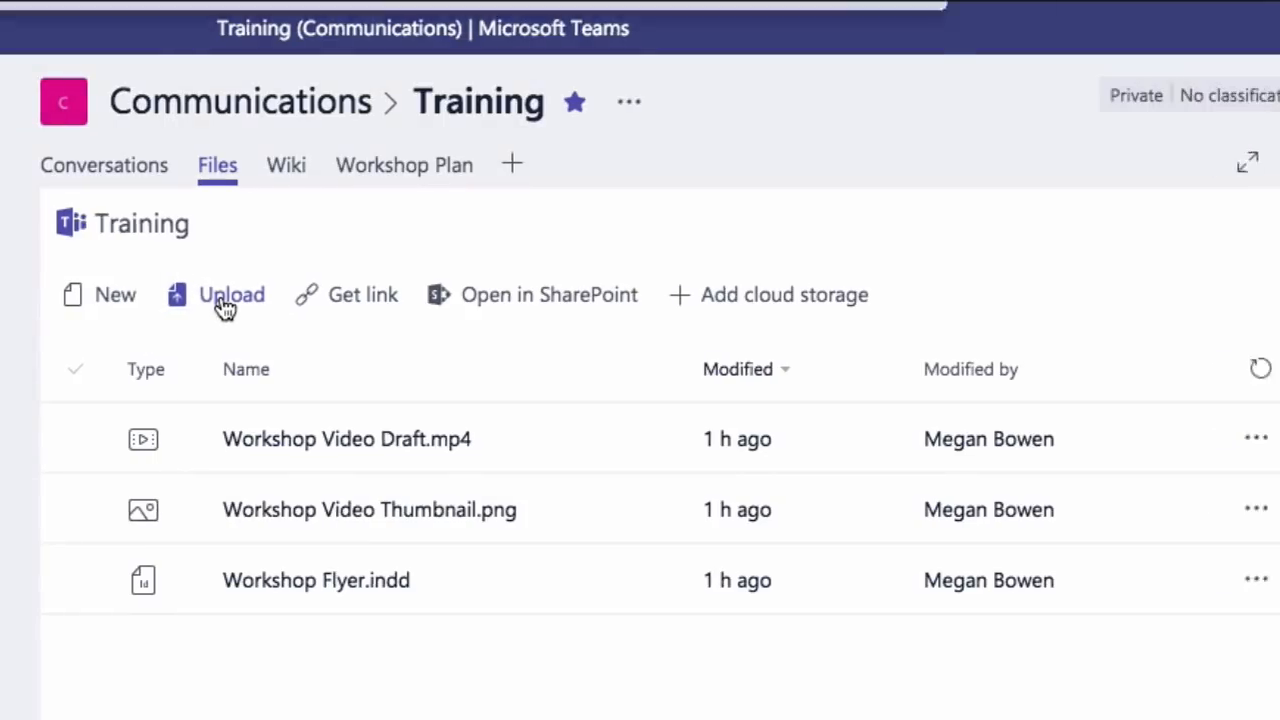
left_click(232, 294)
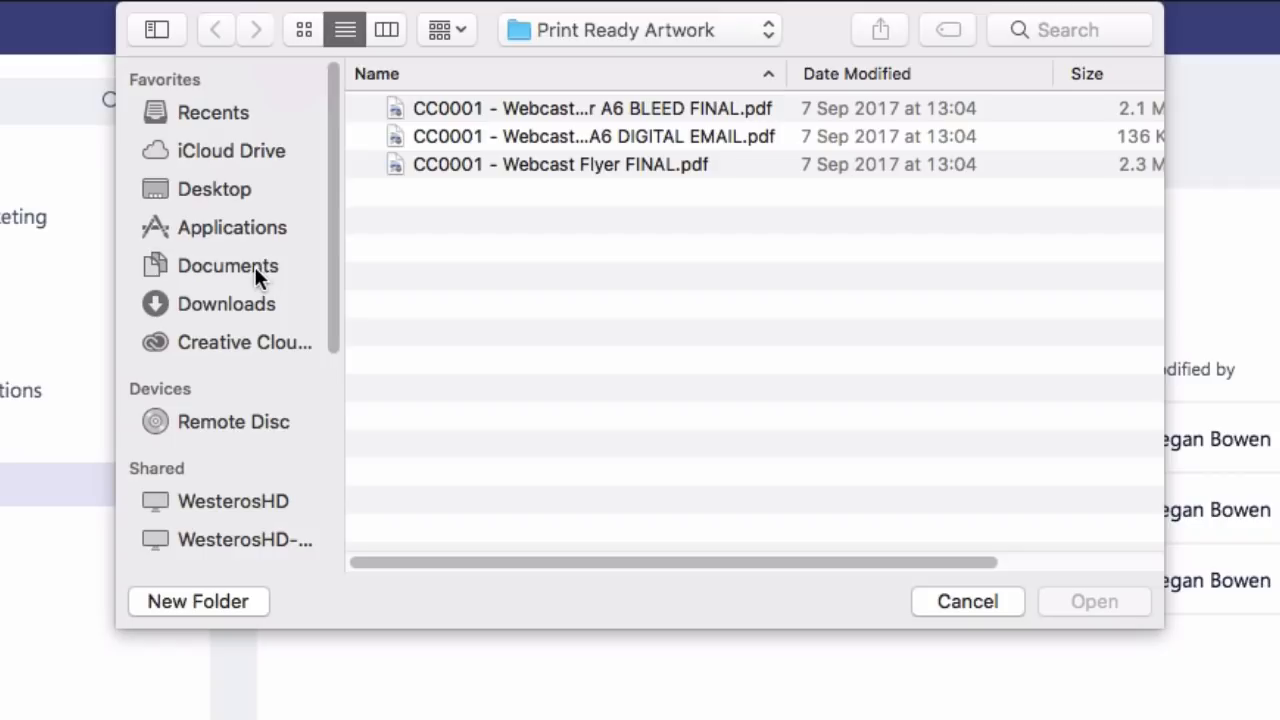
Upload Venue List.pdf from Documents > Workshop to the Training channel's files
left_click(228, 264)
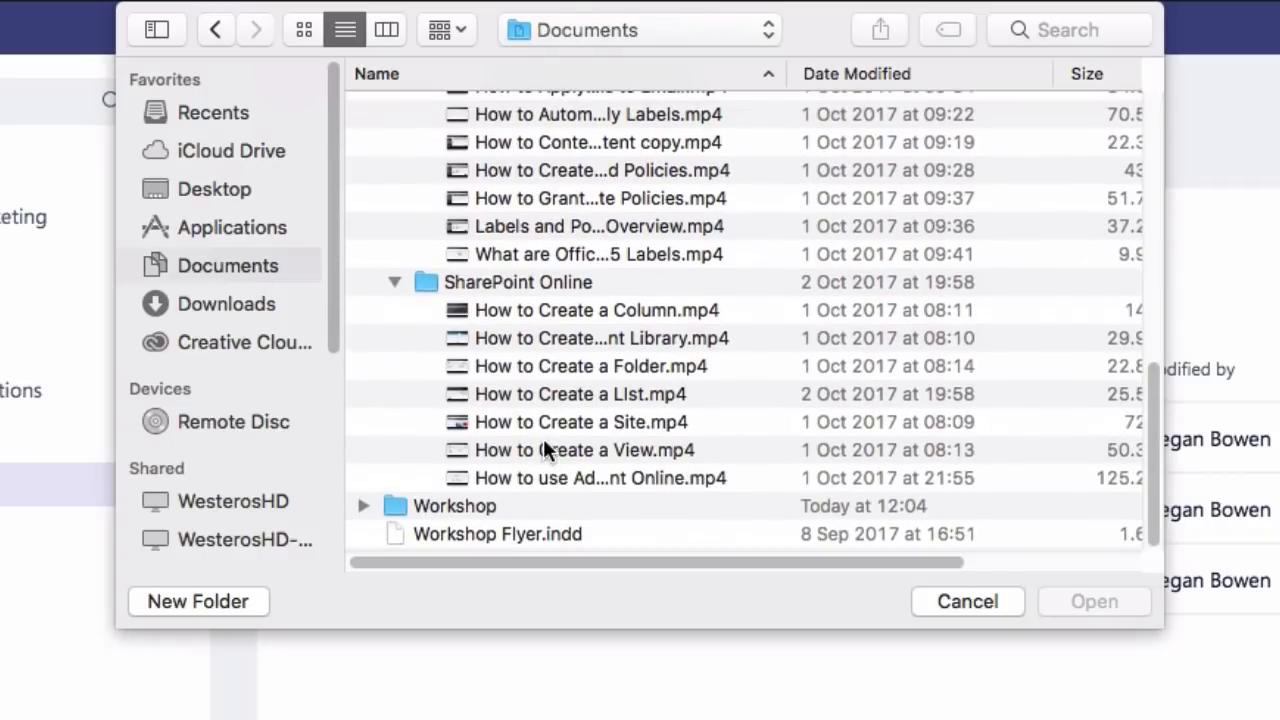
double_click(454, 504)
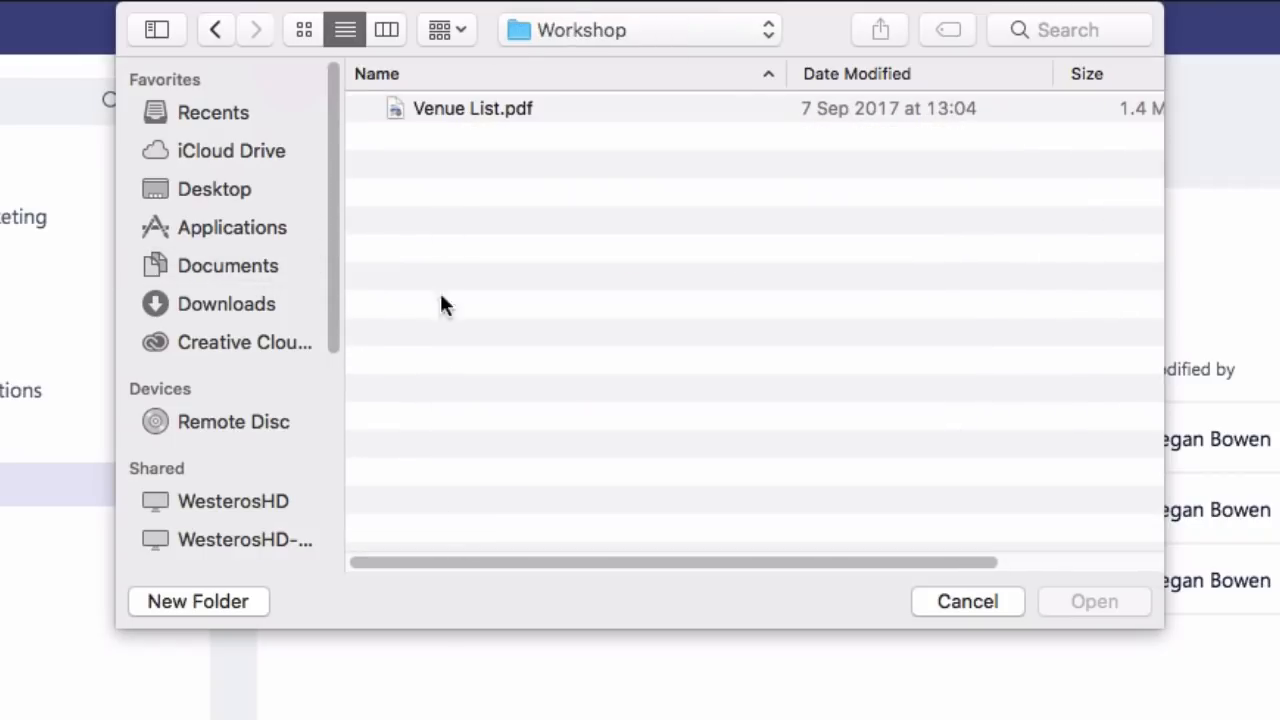
left_click(472, 108)
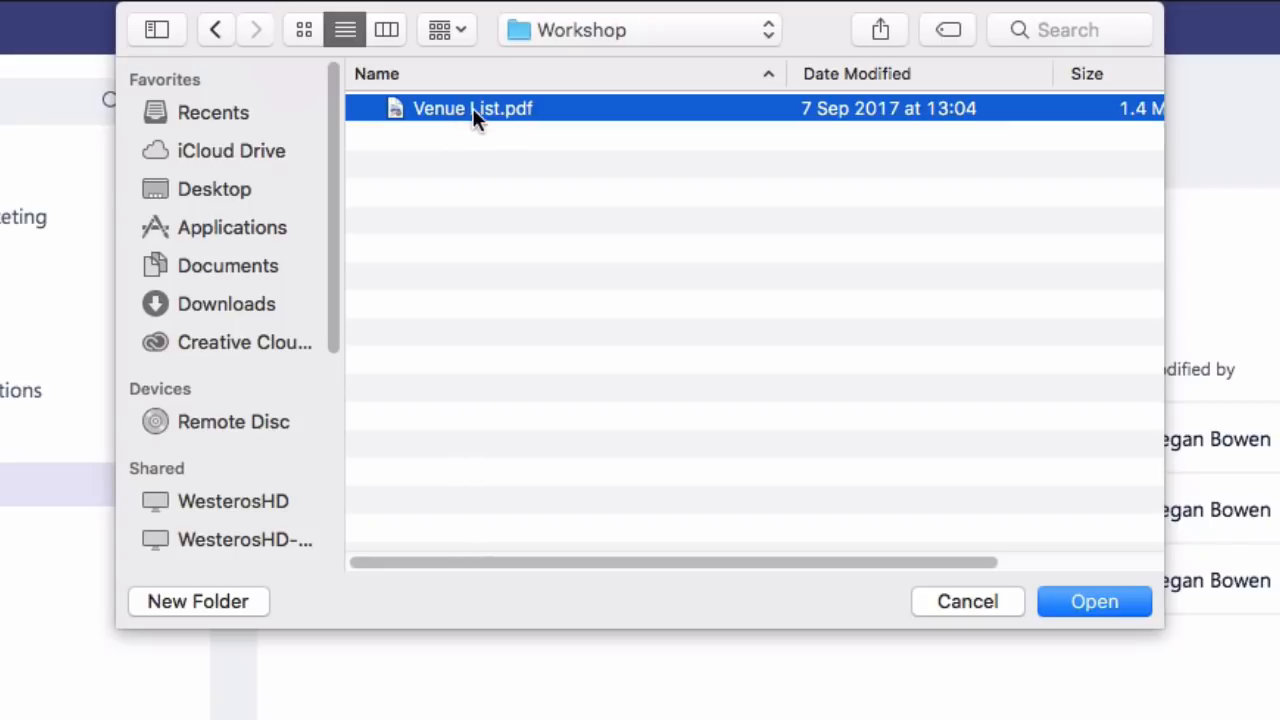
left_click(1094, 600)
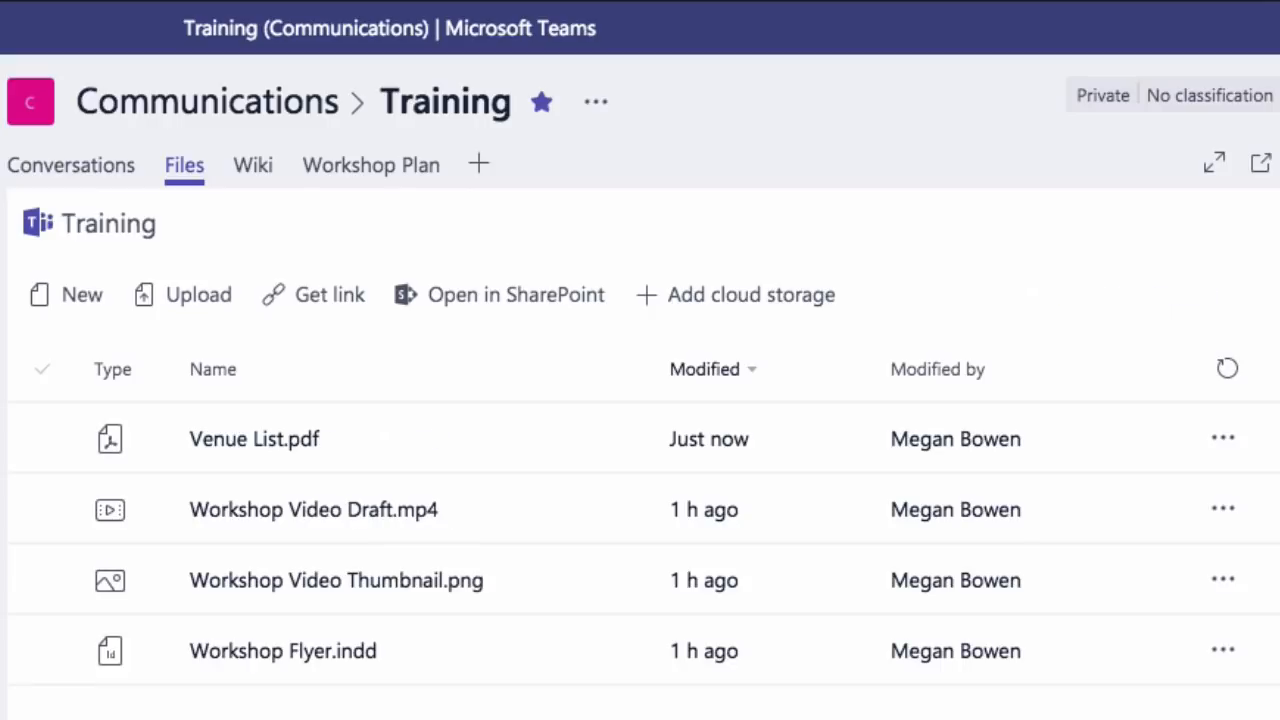
Return to the Workshop Plan board and reopen the Room Bookings task showing Find venue ticked
left_click(254, 438)
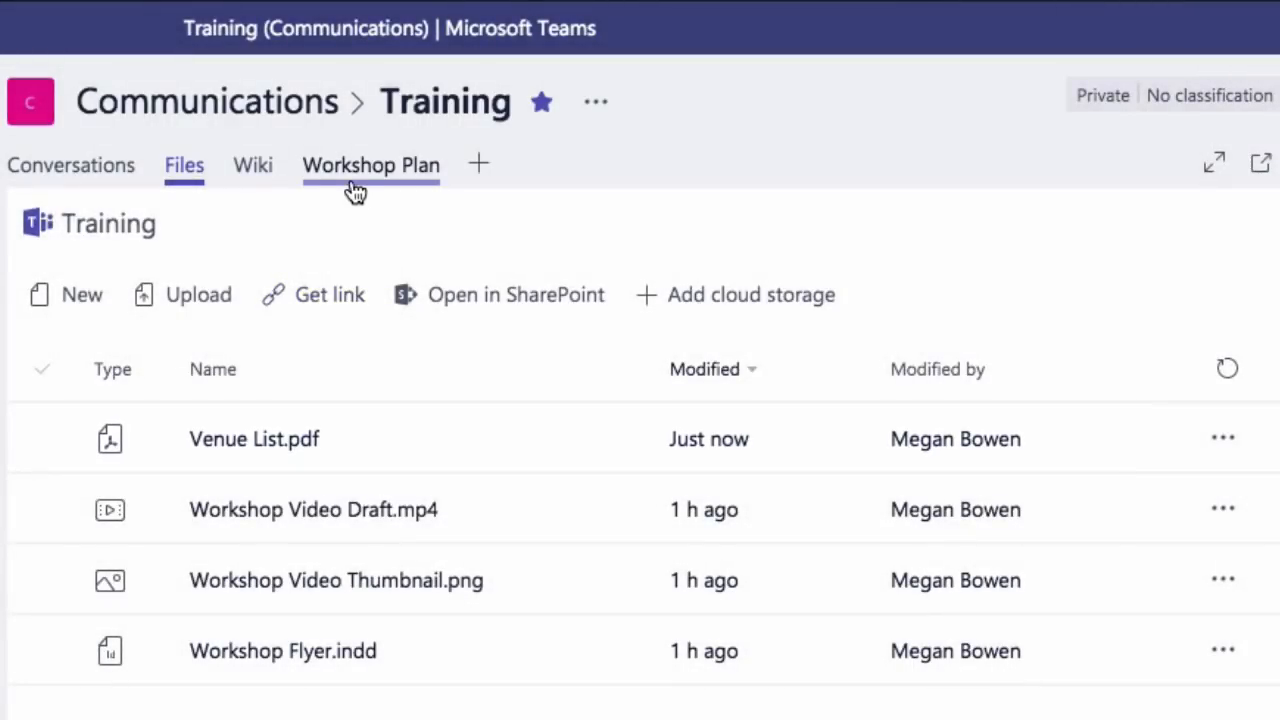
left_click(370, 164)
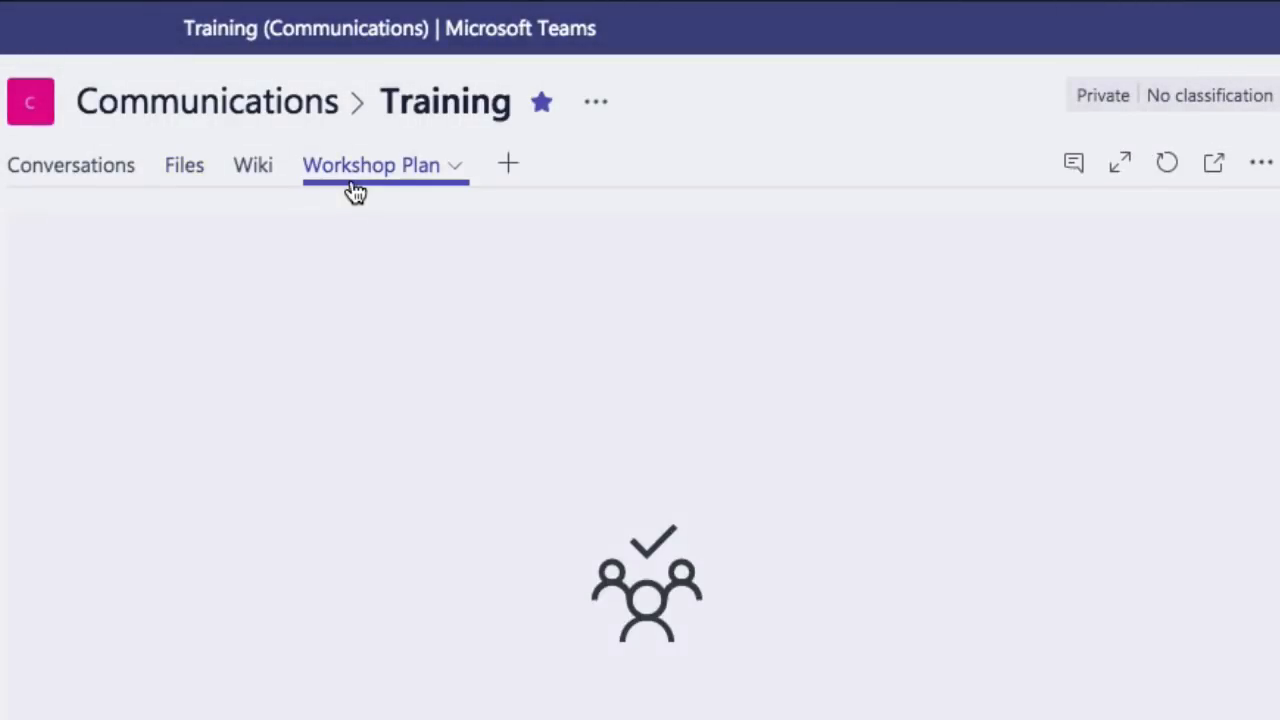
left_click(372, 164)
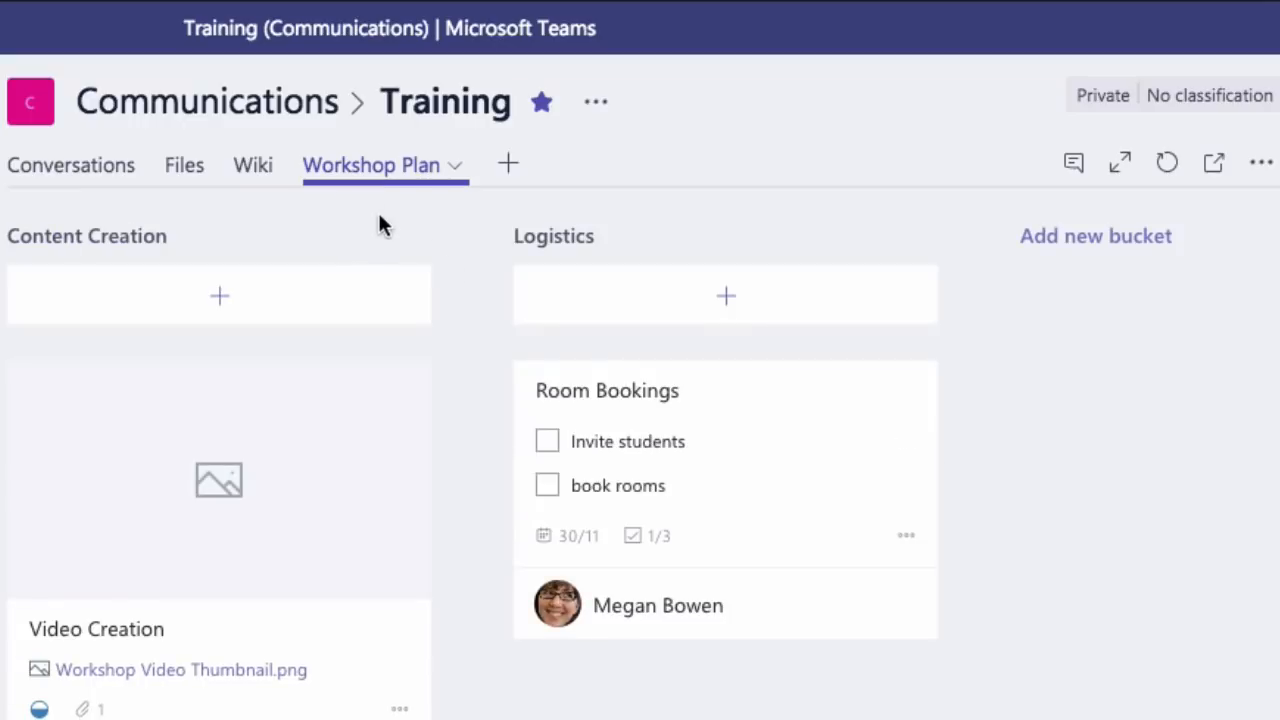
left_click(608, 390)
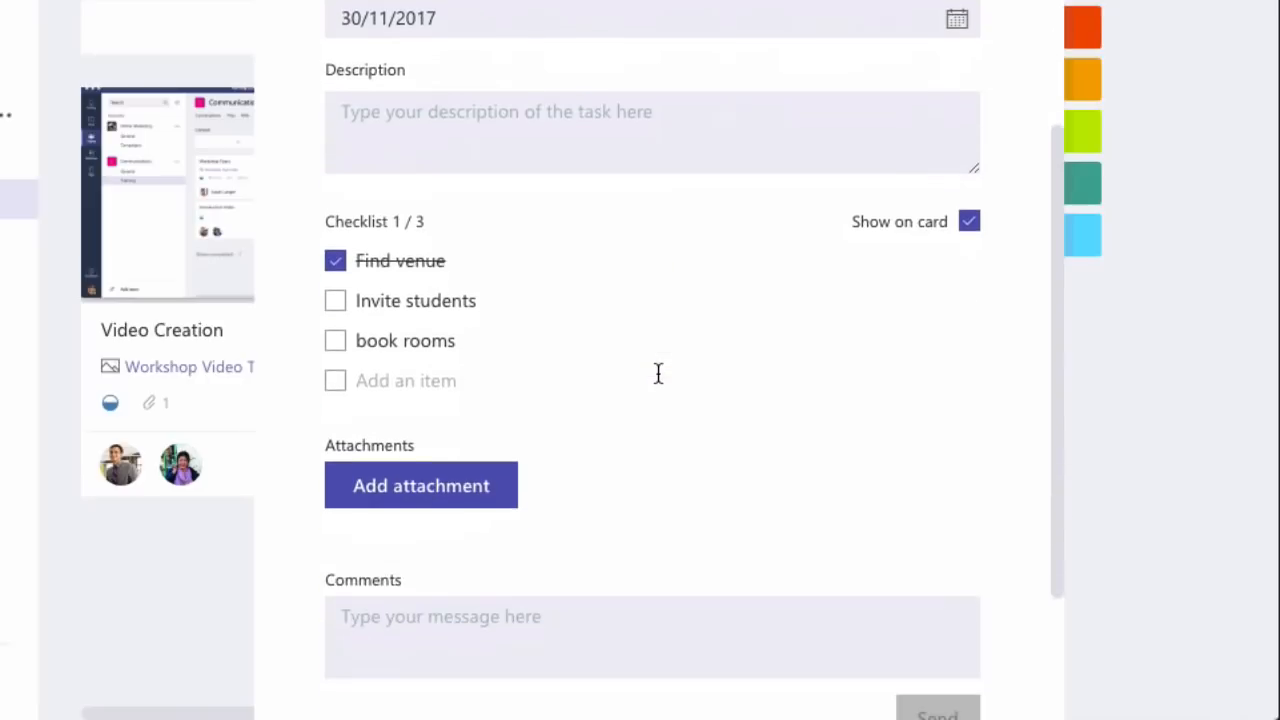
Attach Venue List.pdf from the Training SharePoint folder to the Room Bookings task
left_click(420, 486)
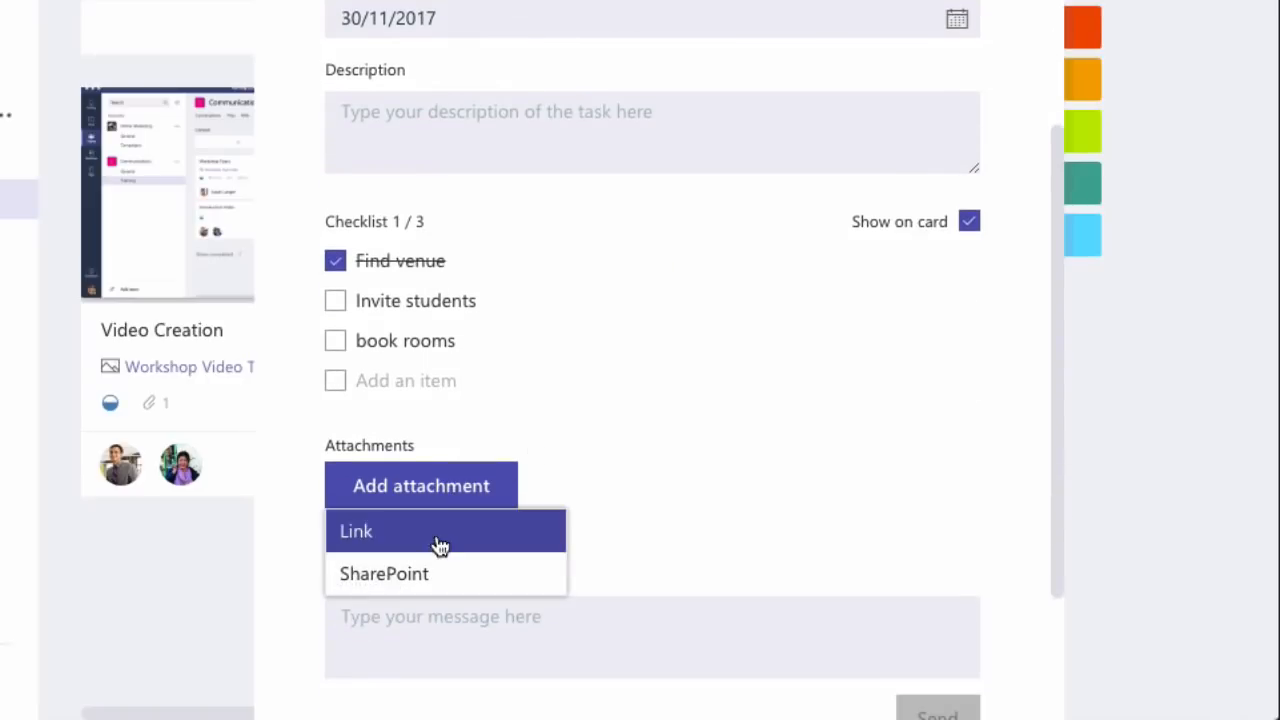
left_click(384, 572)
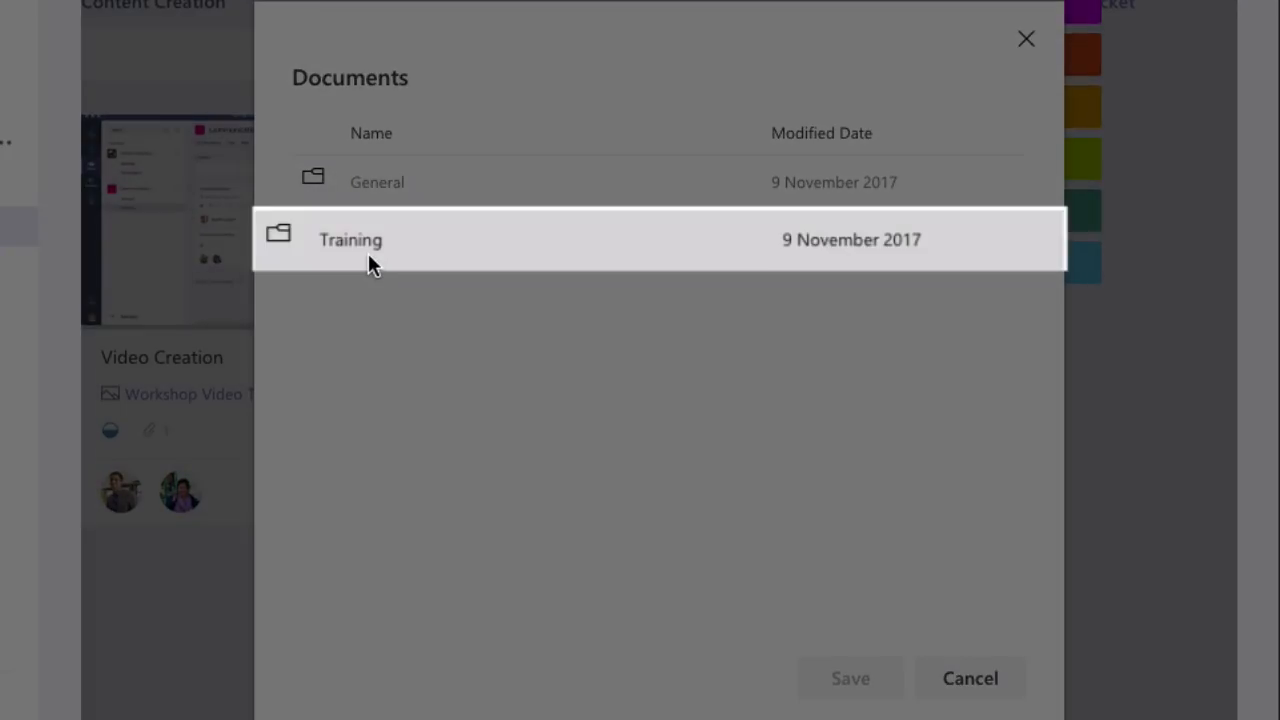
double_click(350, 240)
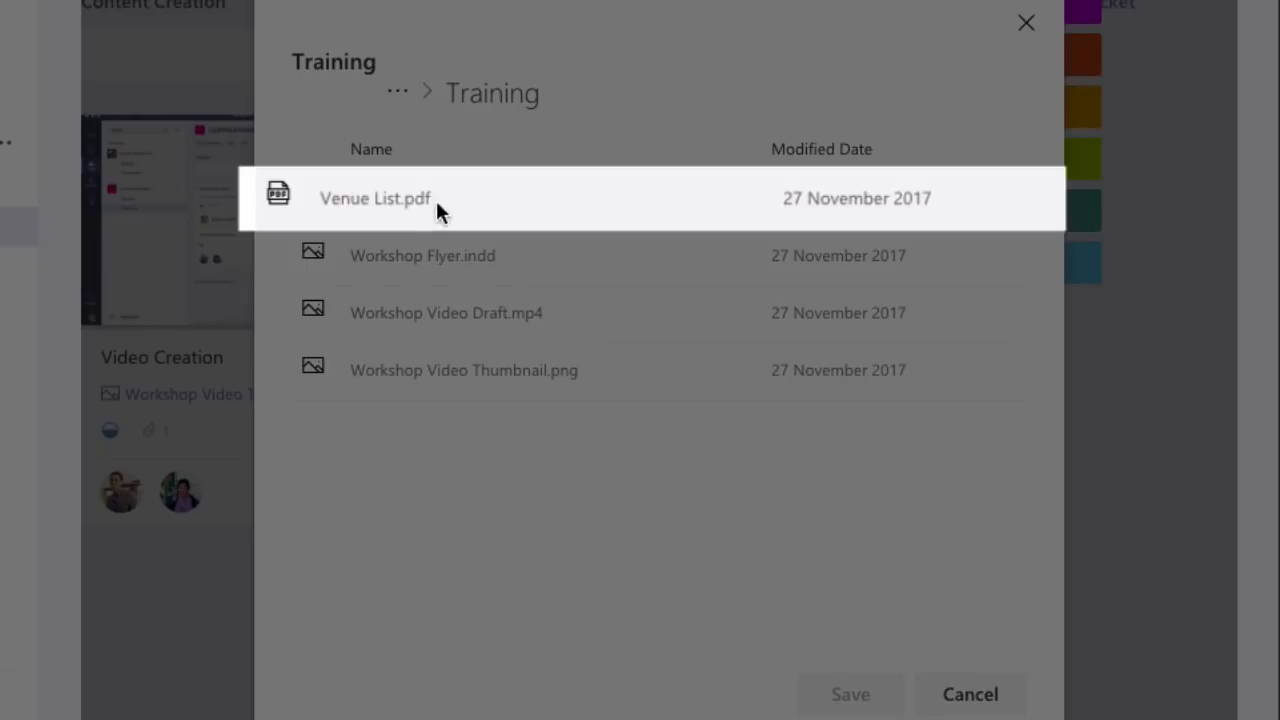
left_click(400, 198)
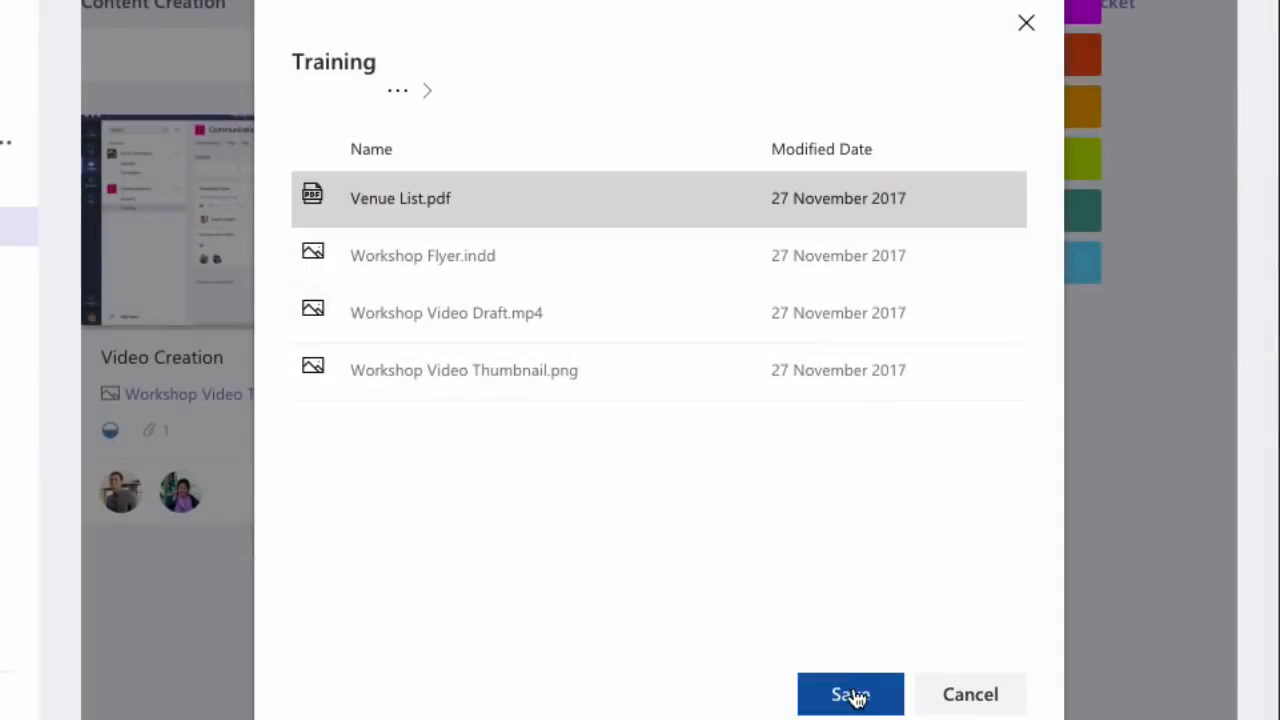
left_click(850, 694)
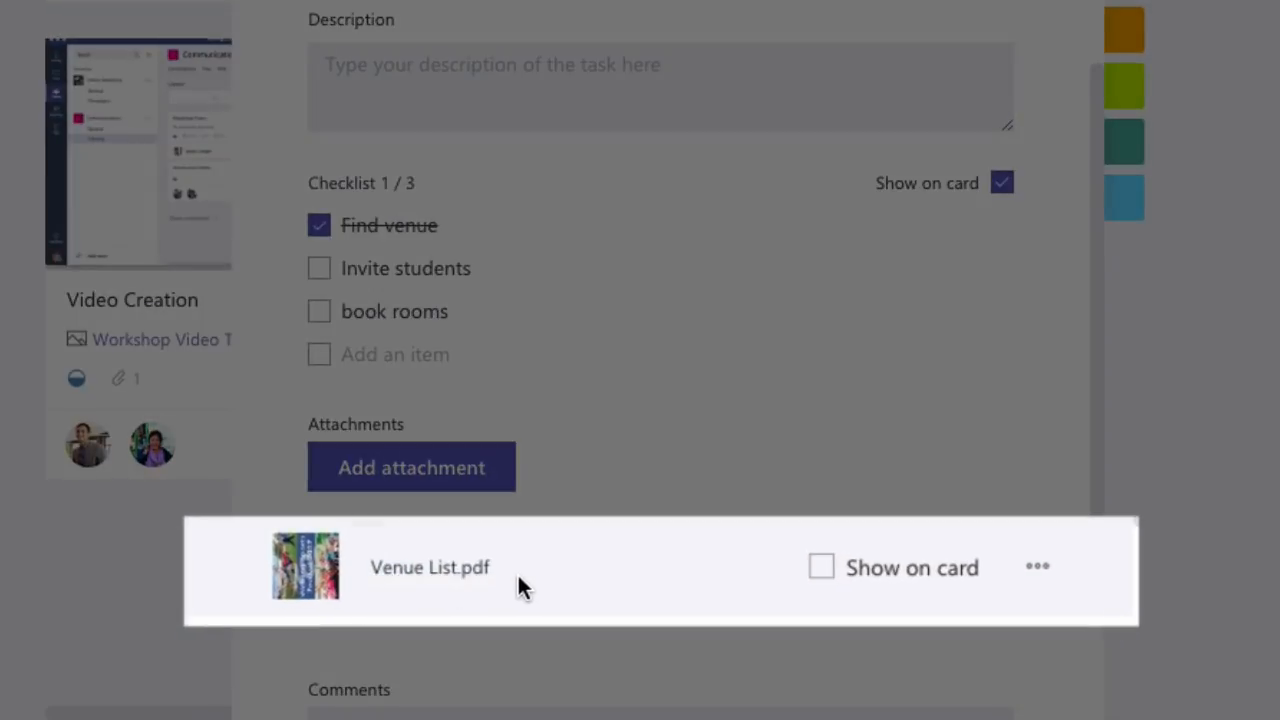
mouse_move(836, 590)
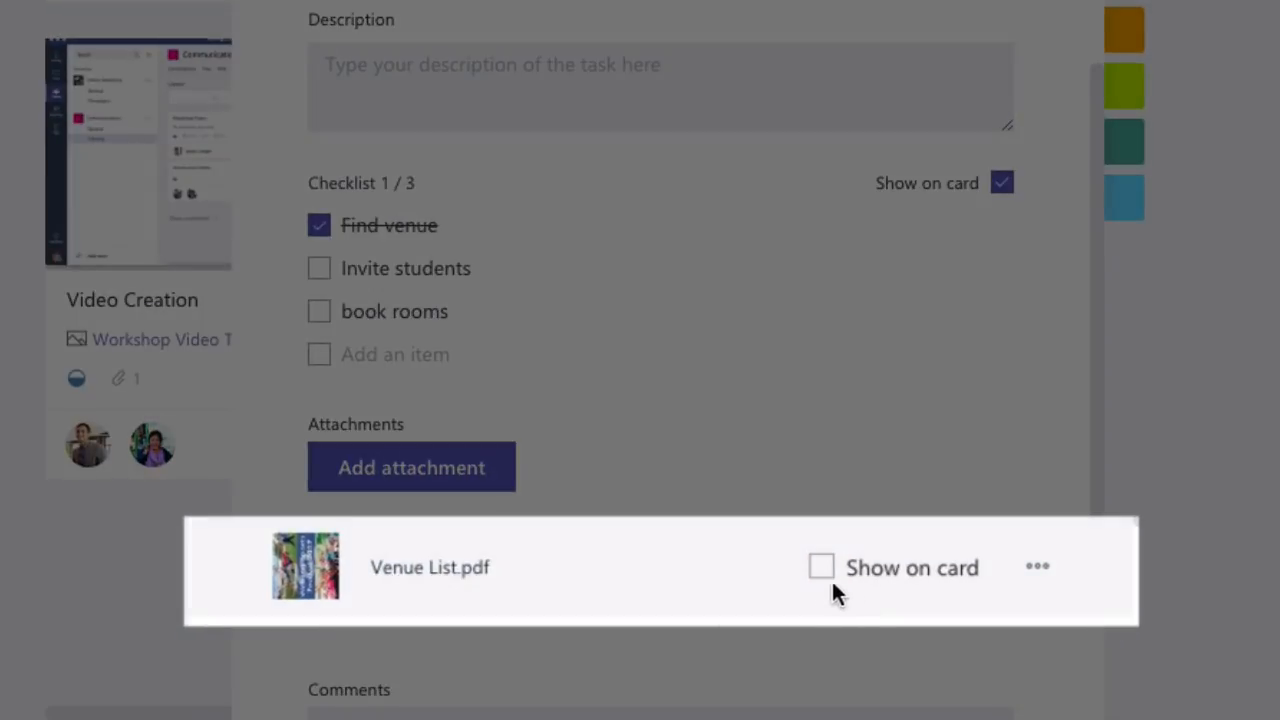